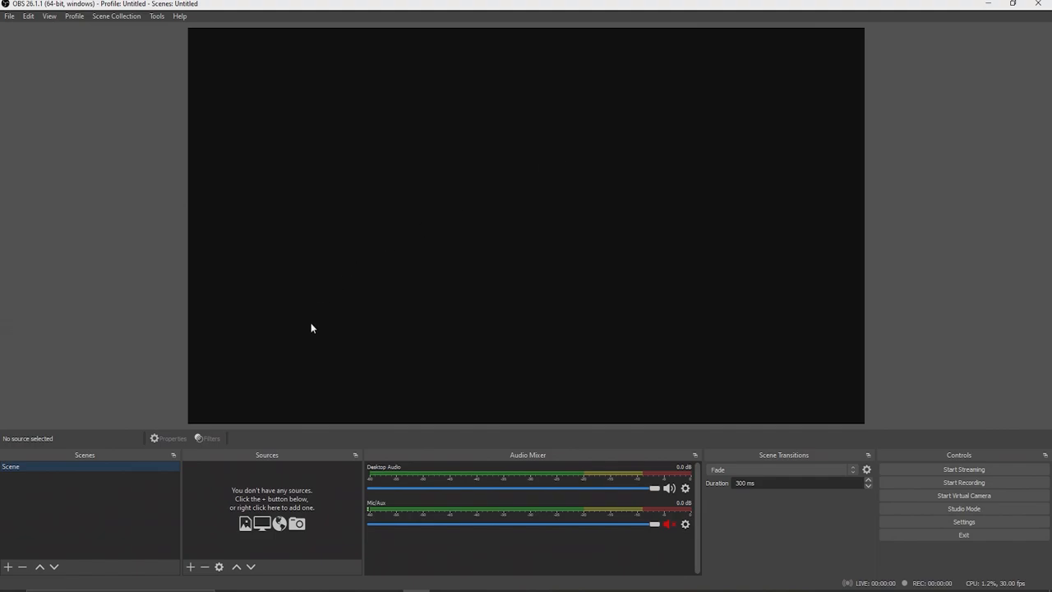
mouse_move(281, 447)
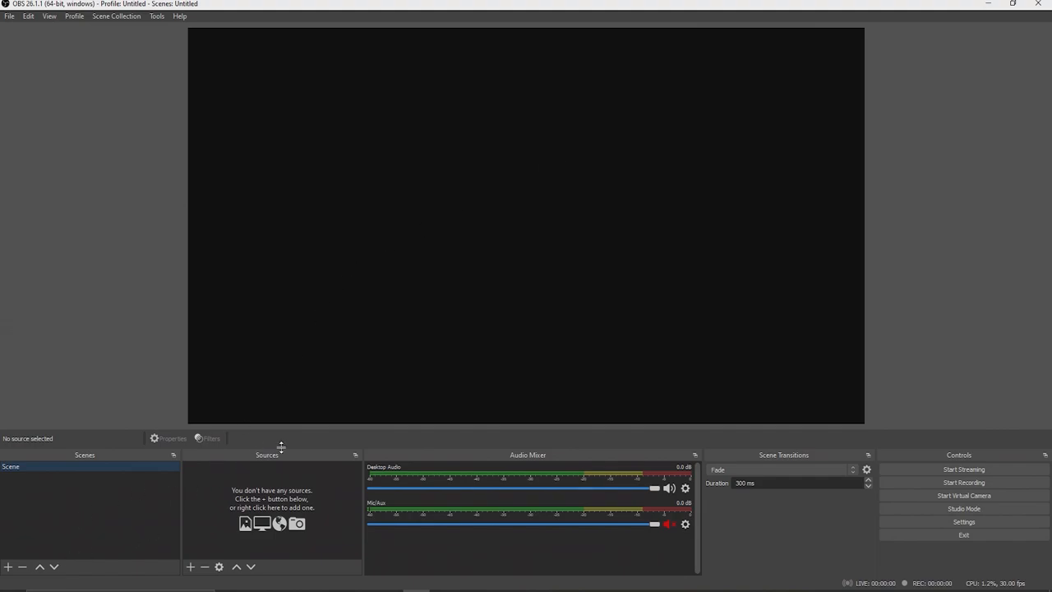
mouse_move(91, 487)
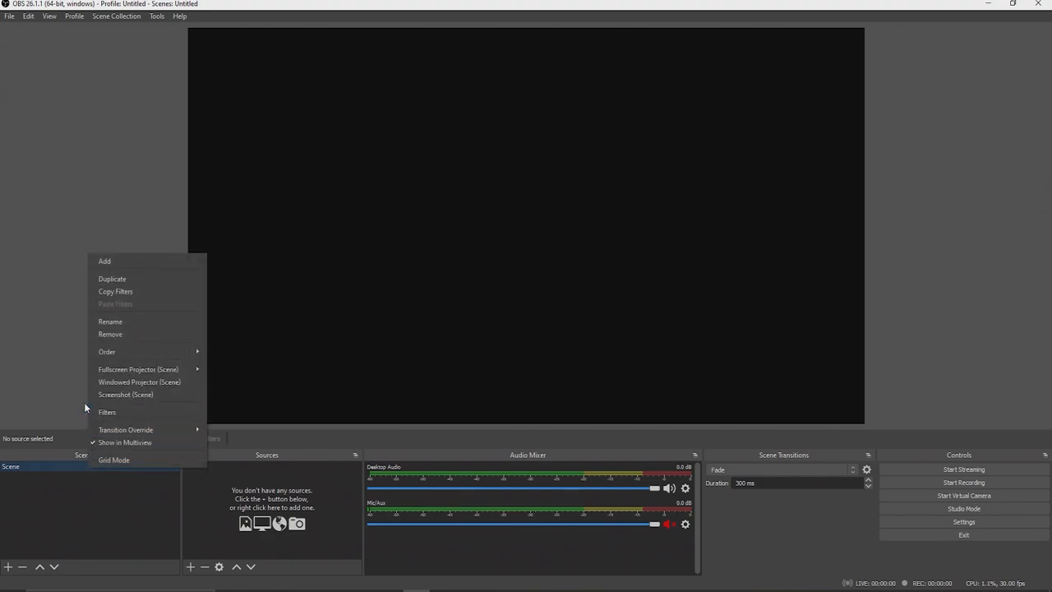
mouse_move(104, 320)
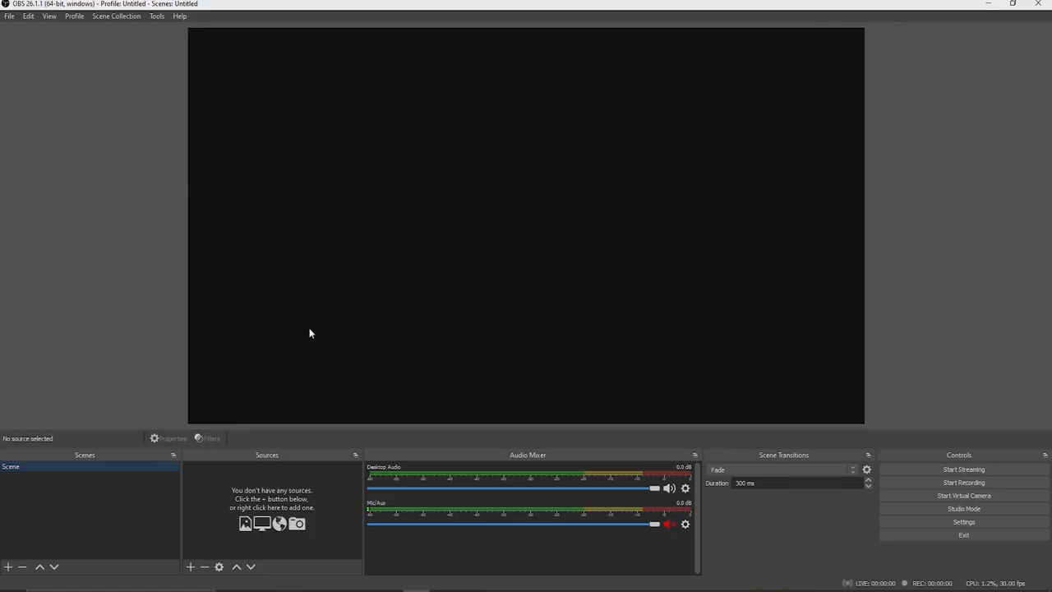
mouse_move(280, 447)
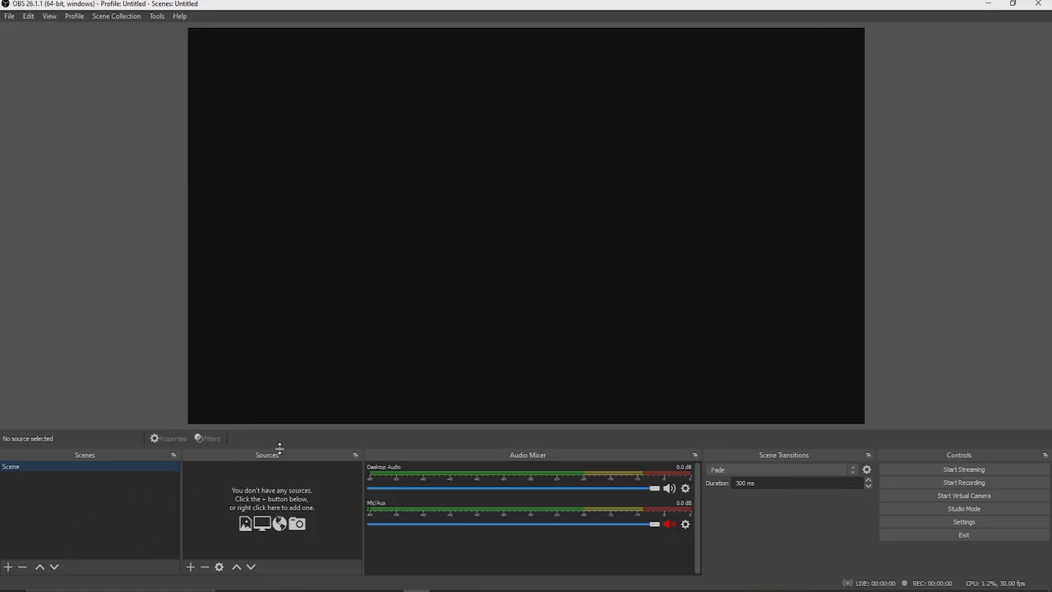
mouse_move(388, 241)
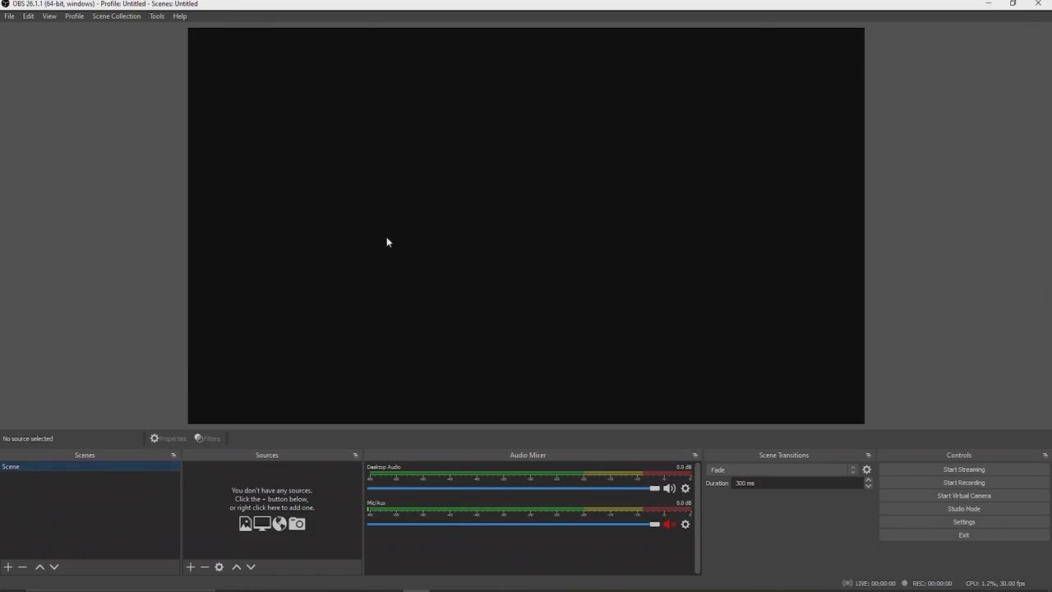
mouse_move(243, 458)
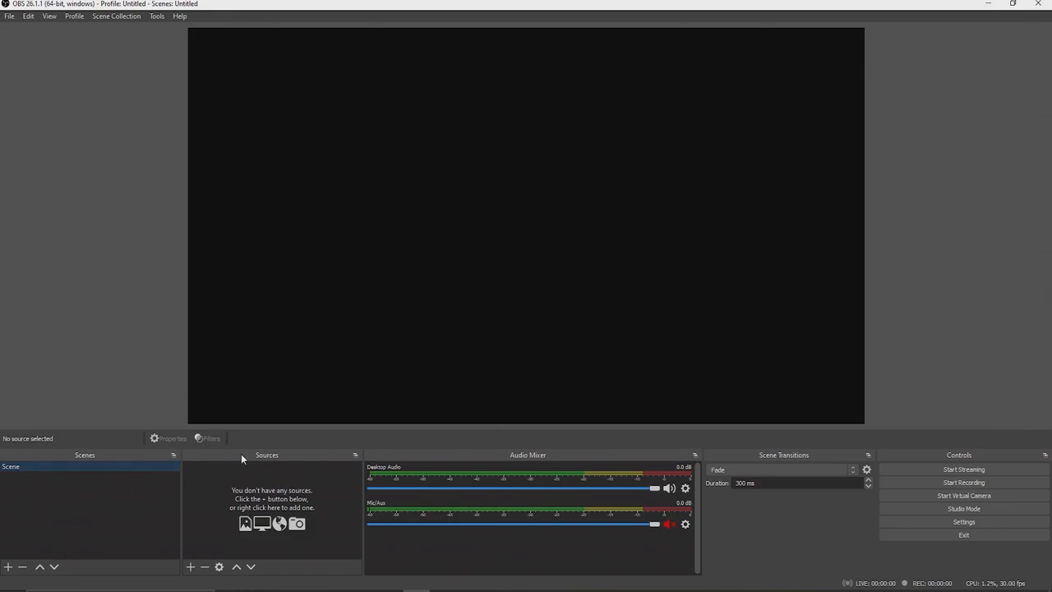
mouse_move(88, 493)
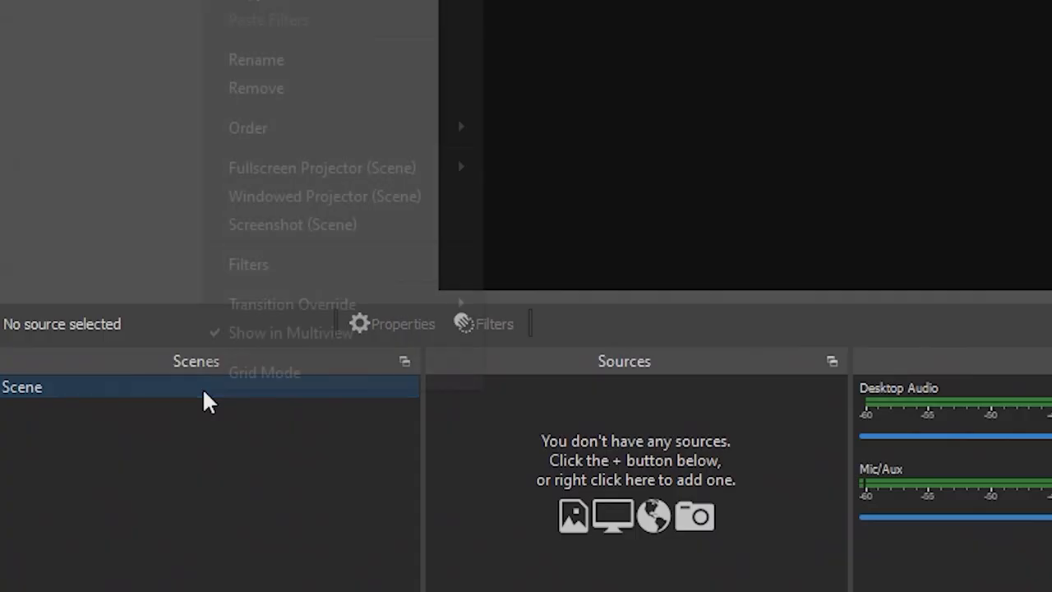
mouse_move(239, 85)
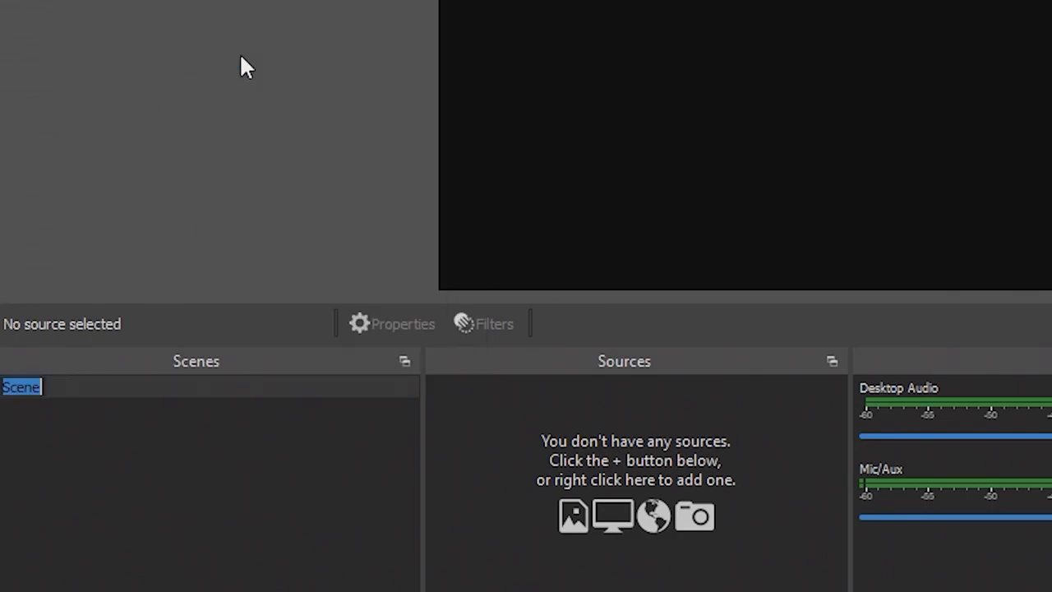
- Rename the default scene to 'The Stream'
text(The Stream)
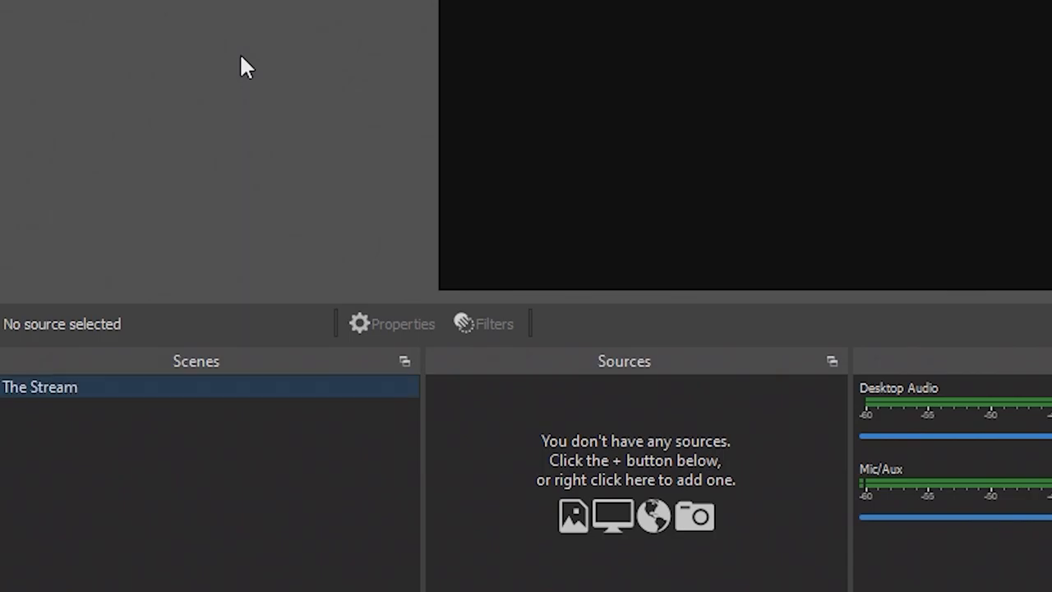
mouse_move(434, 523)
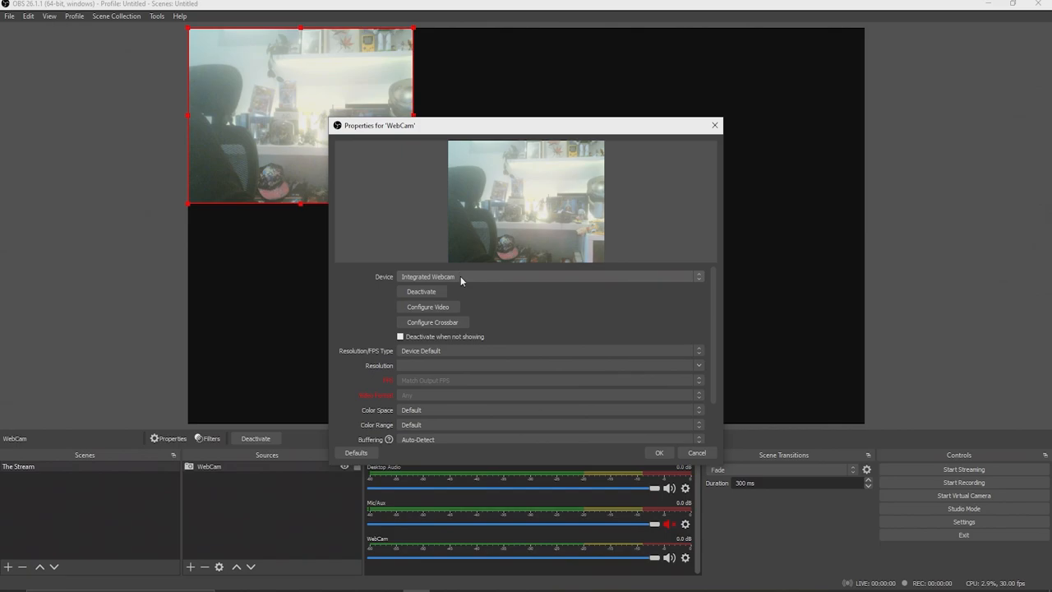
mouse_move(684, 336)
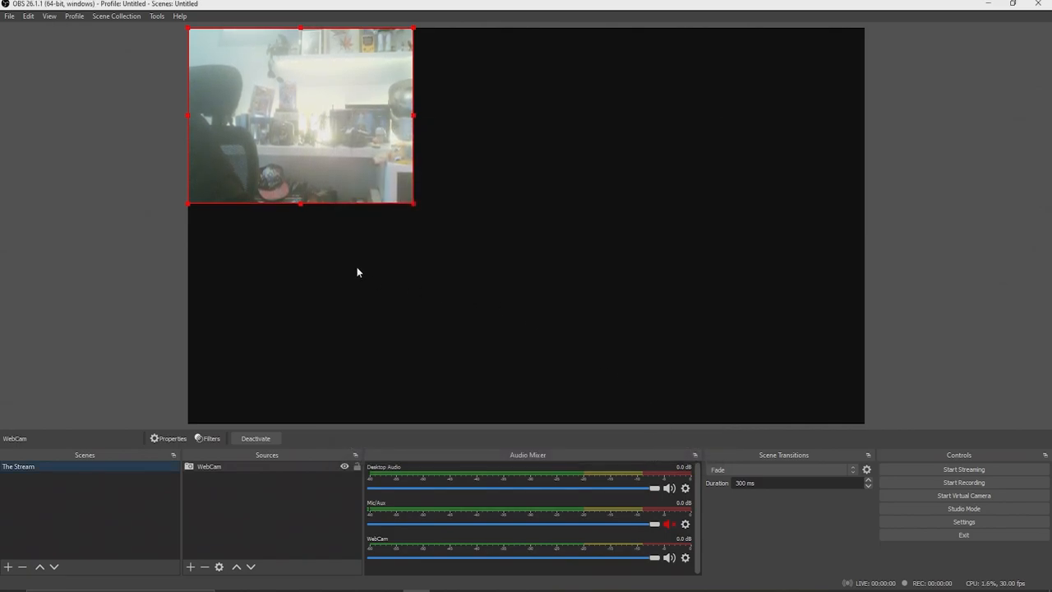
- Place the WebCam feed in the upper right of the canvas, ready to add another source
drag(299, 115, 506, 156)
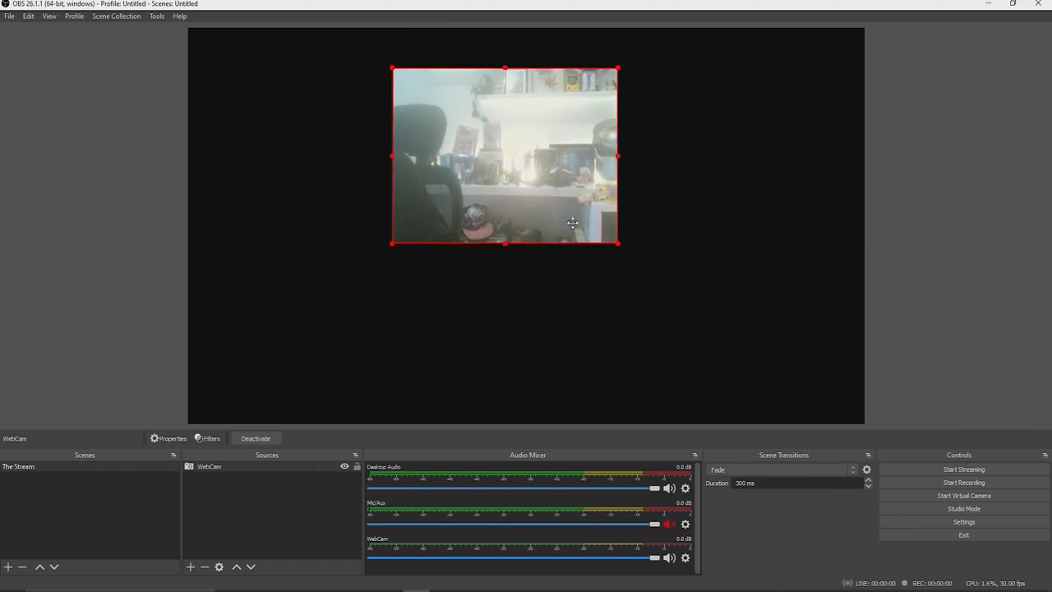
drag(504, 154, 717, 181)
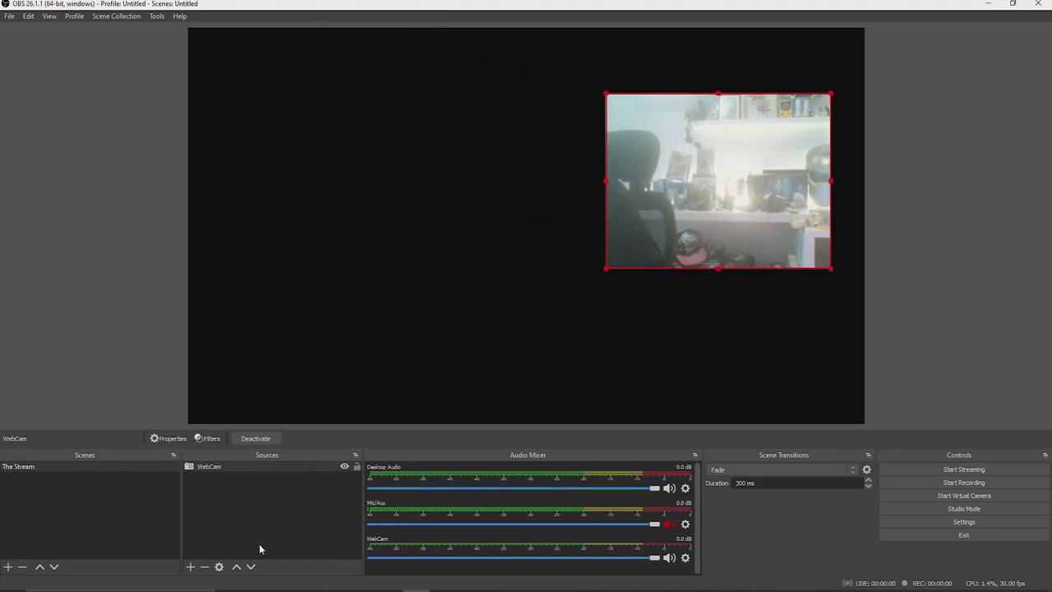
click(191, 565)
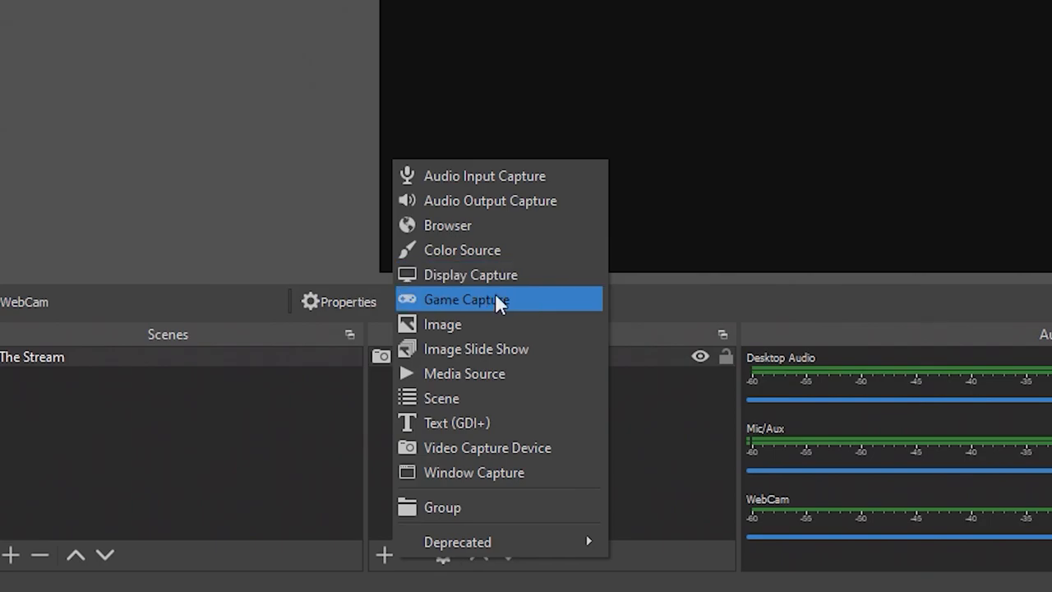
mouse_move(473, 472)
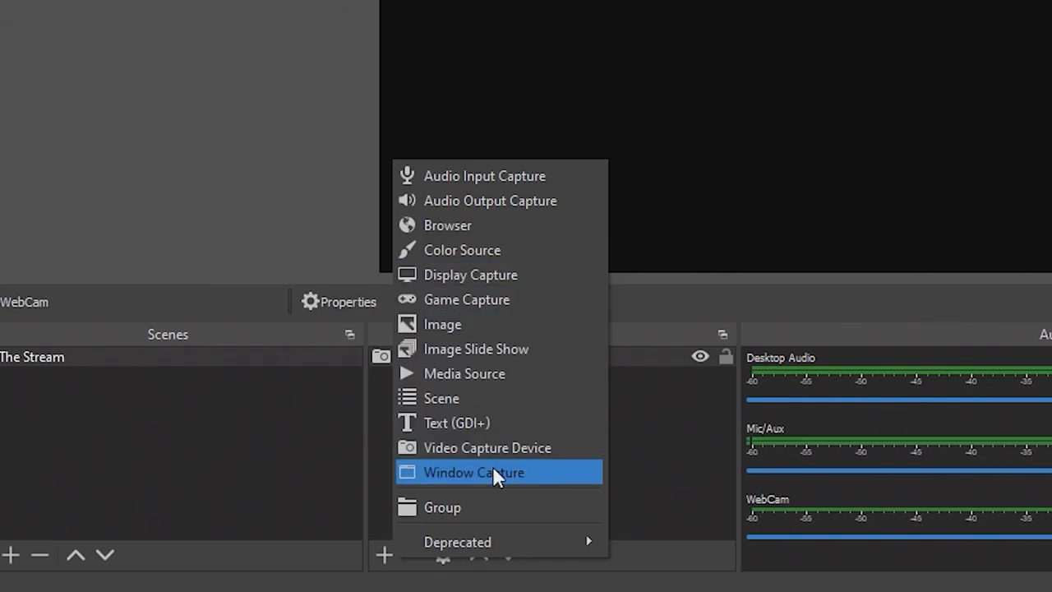
mouse_move(487, 447)
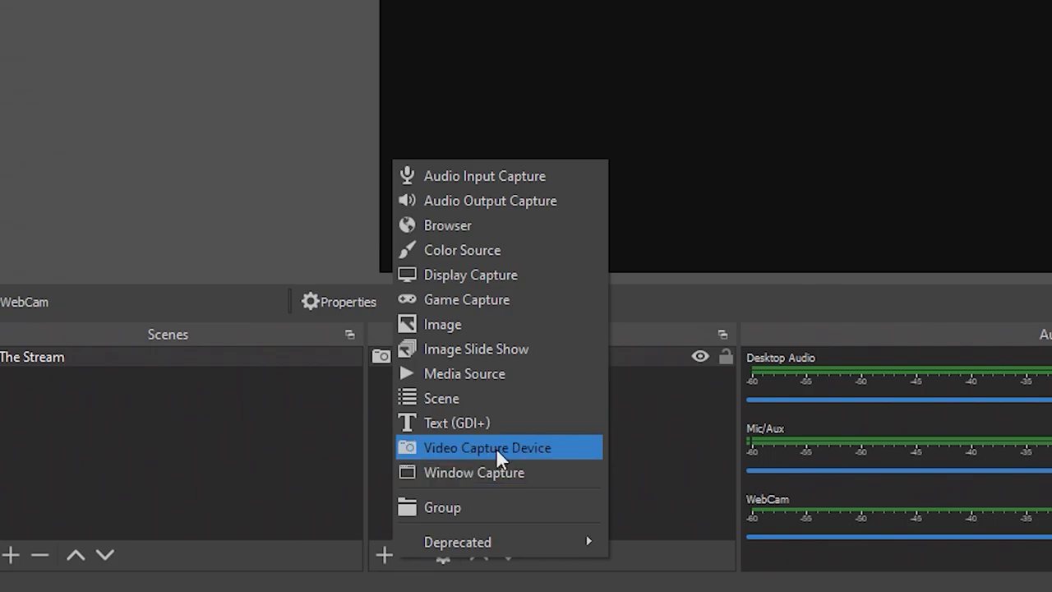
mouse_move(501, 452)
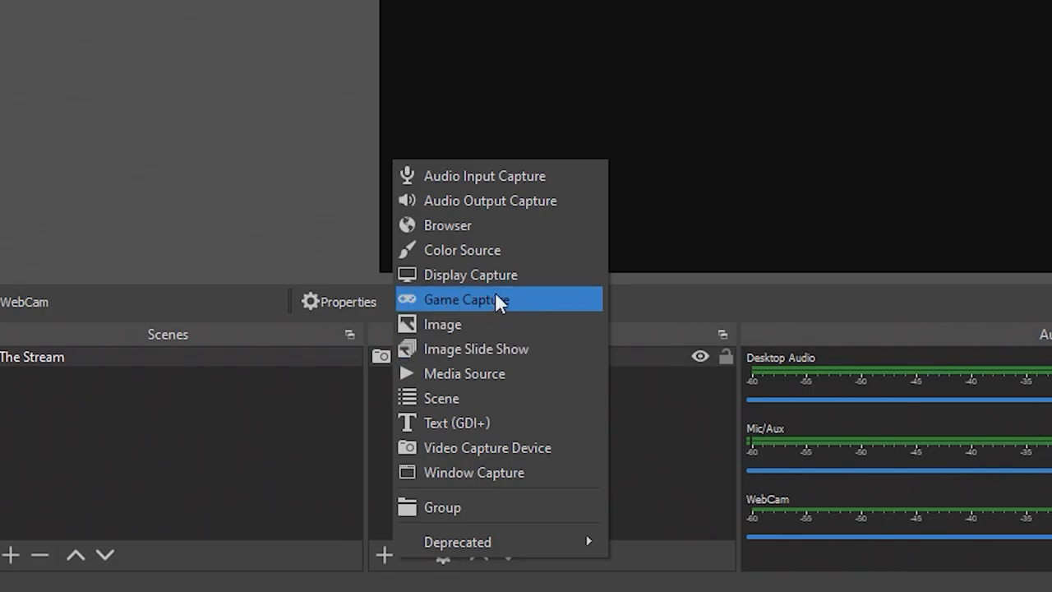
mouse_move(526, 306)
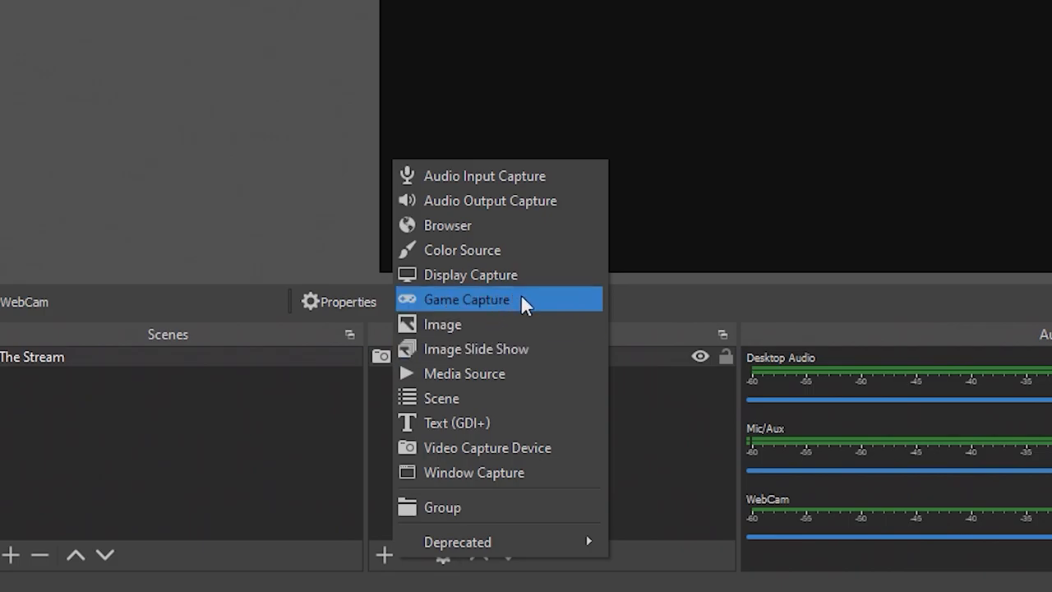
mouse_move(520, 307)
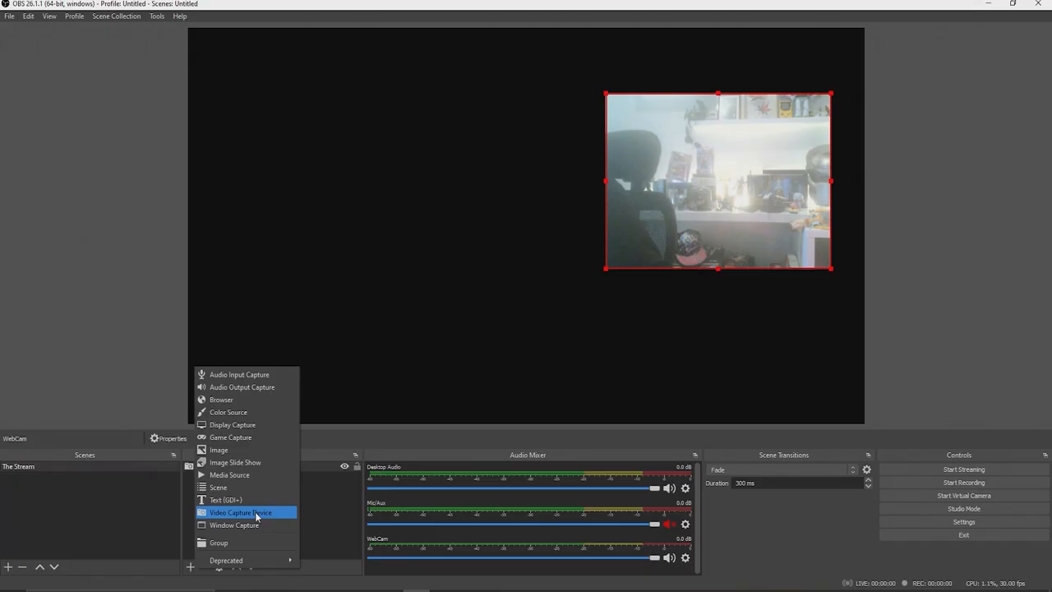
- Create a new video capture source named 'Elgato' for the Cam Link 4K device
click(240, 512)
text(E)
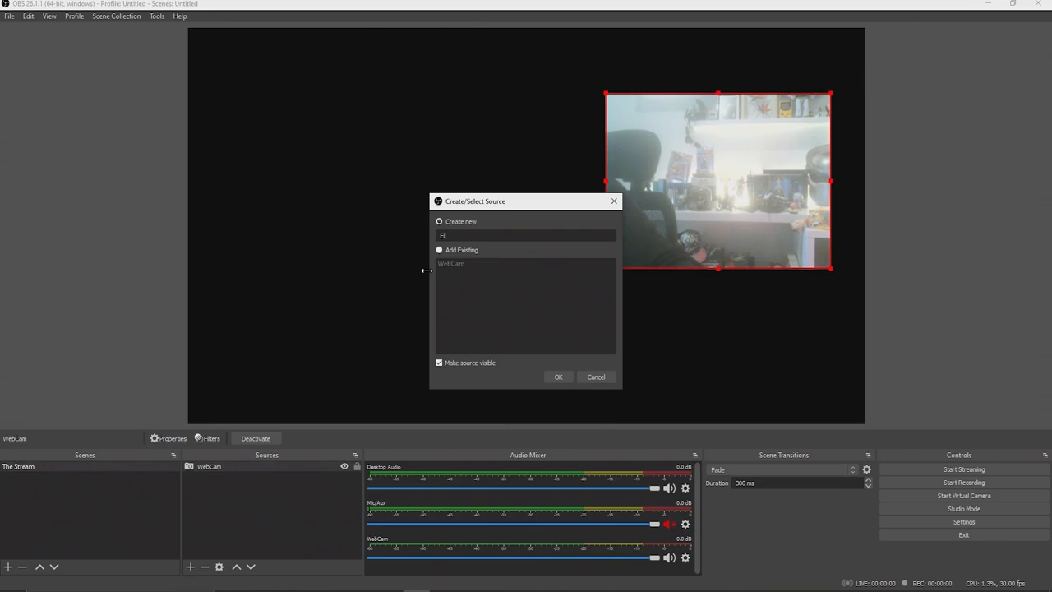
text(gato)
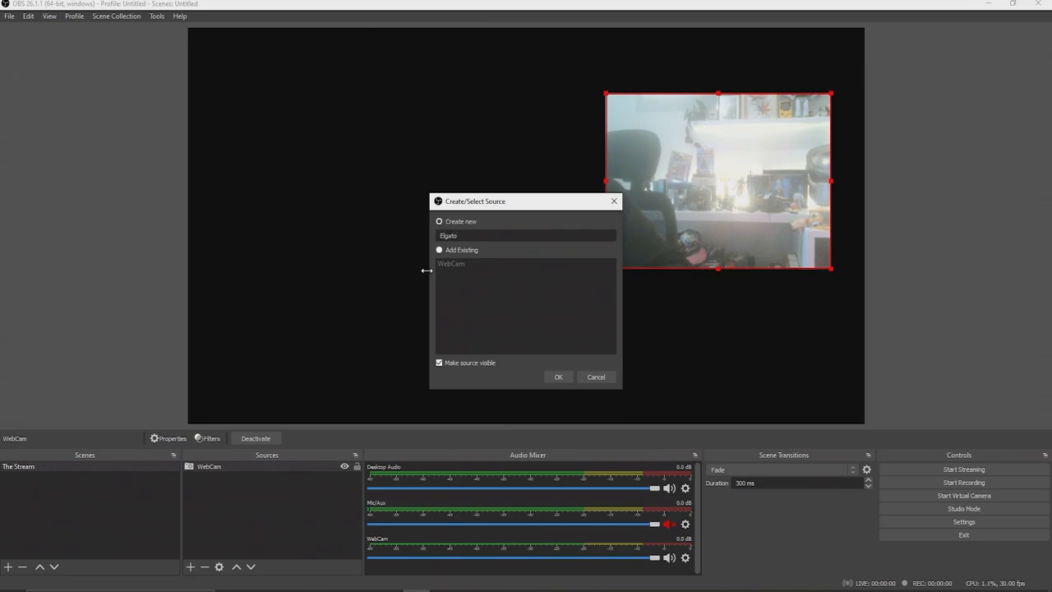
click(559, 376)
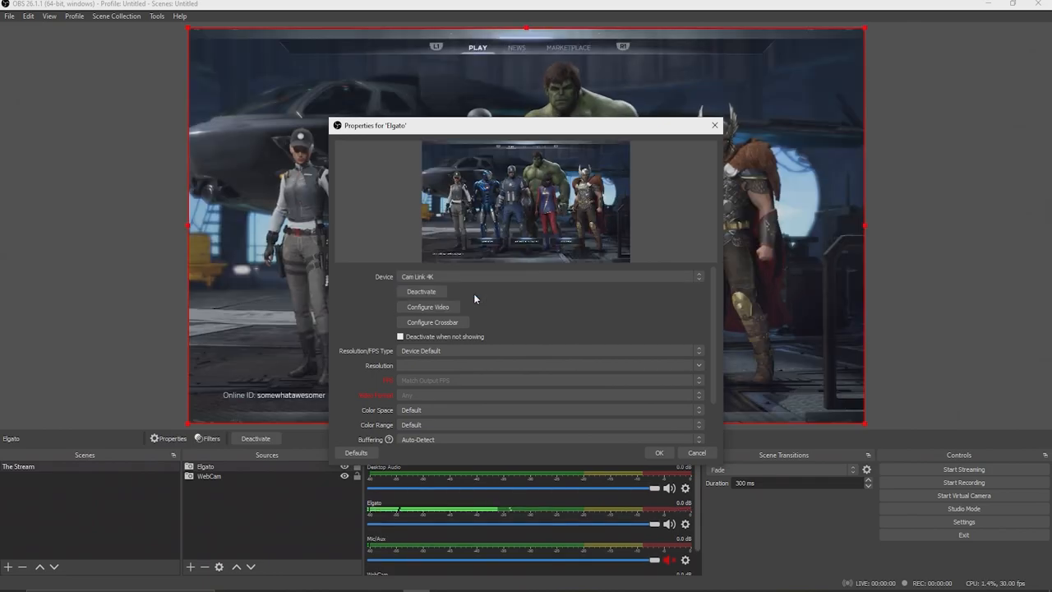
mouse_move(508, 372)
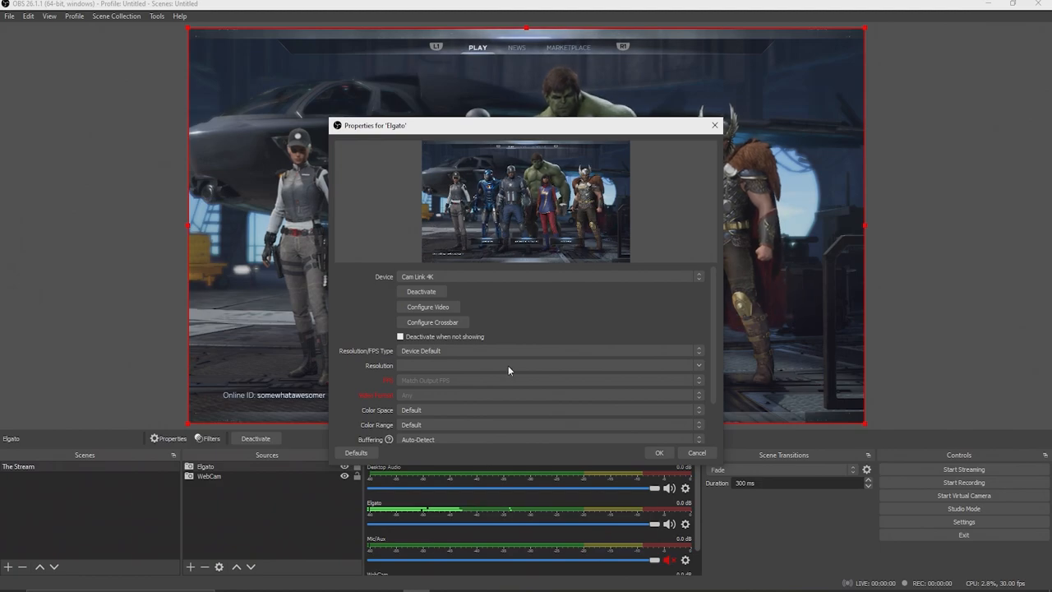
- Accept the Elgato capture settings and position the webcam as a small upper-right overlay
click(657, 452)
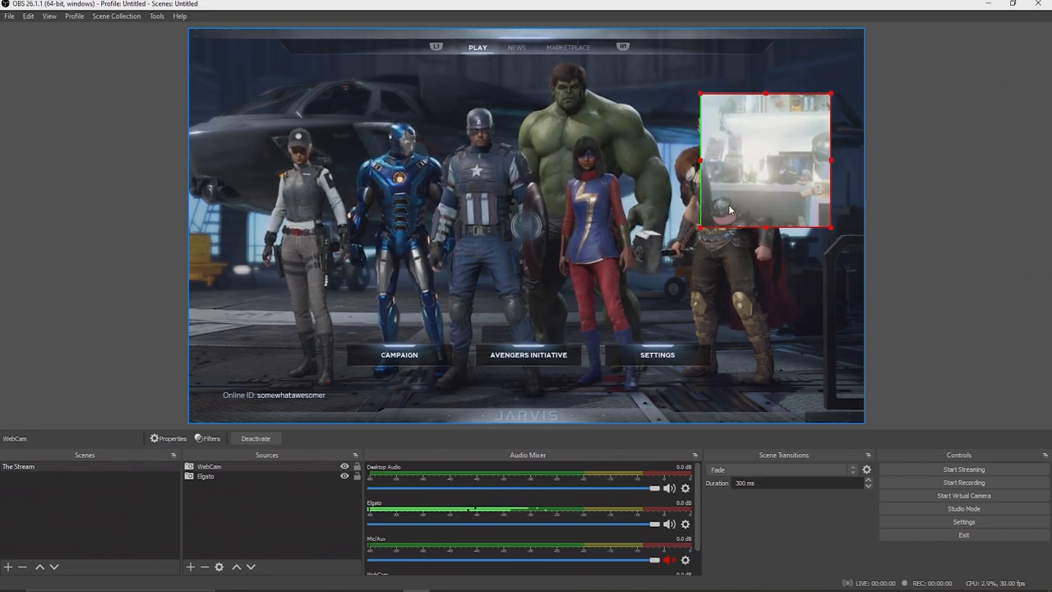
drag(764, 161, 789, 230)
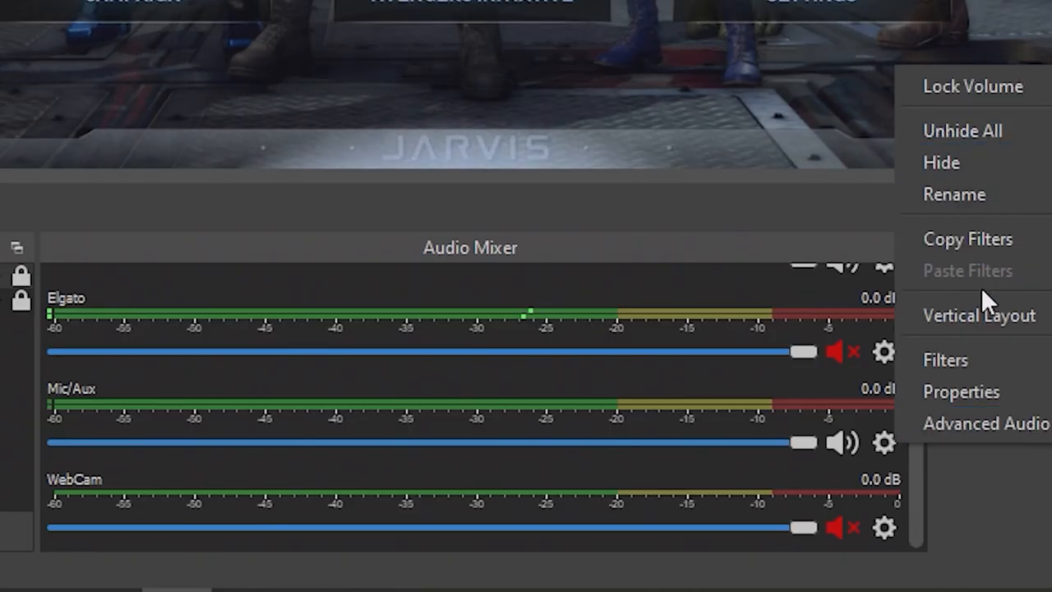
- Assign the Razer Kraken Ultimate microphone to Mic/Aux and choose Desktop Audio's output device
click(960, 391)
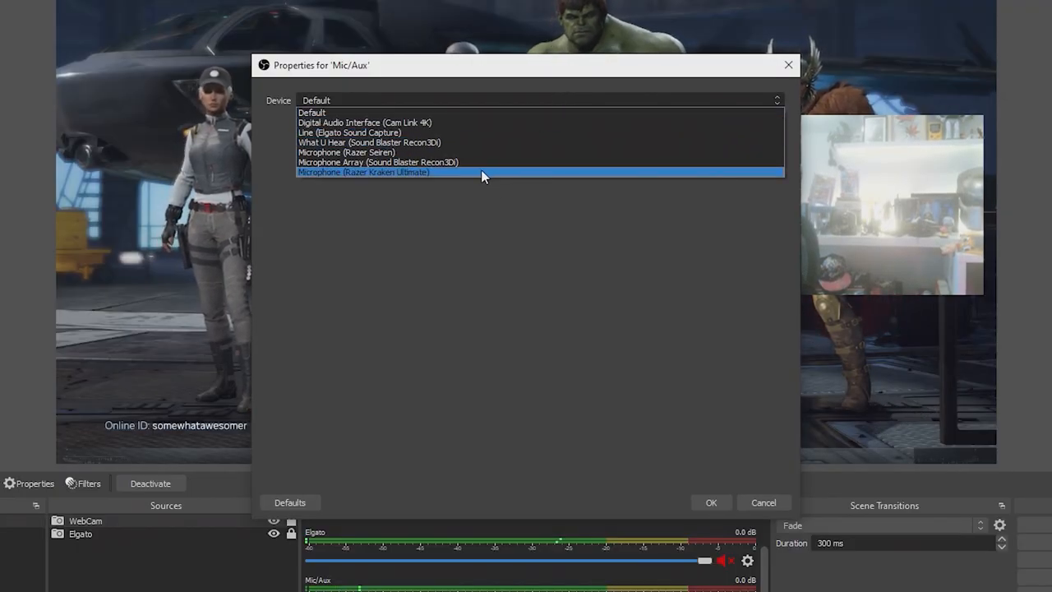
click(365, 172)
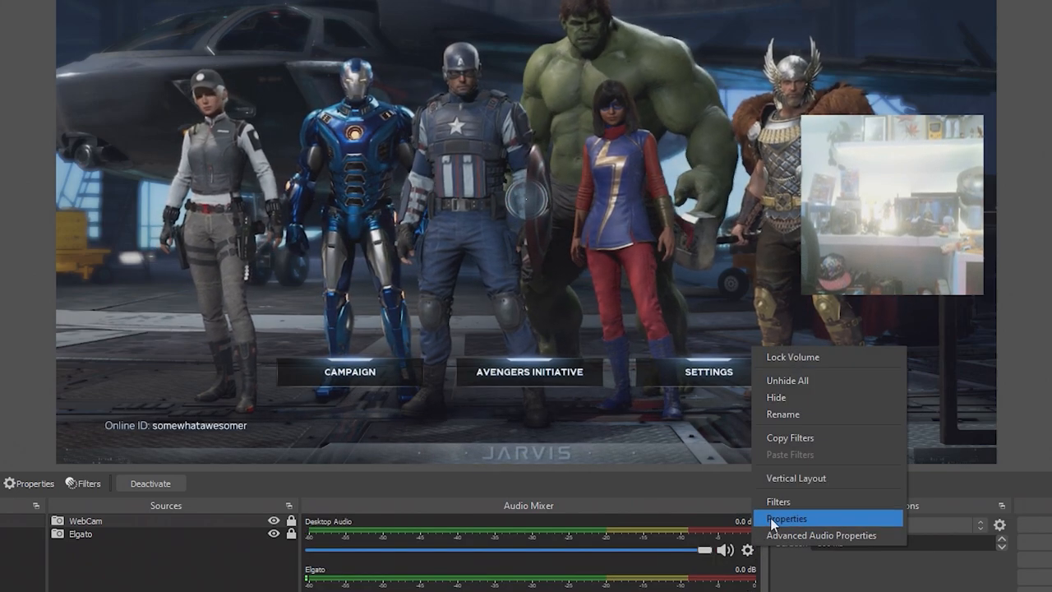
click(787, 518)
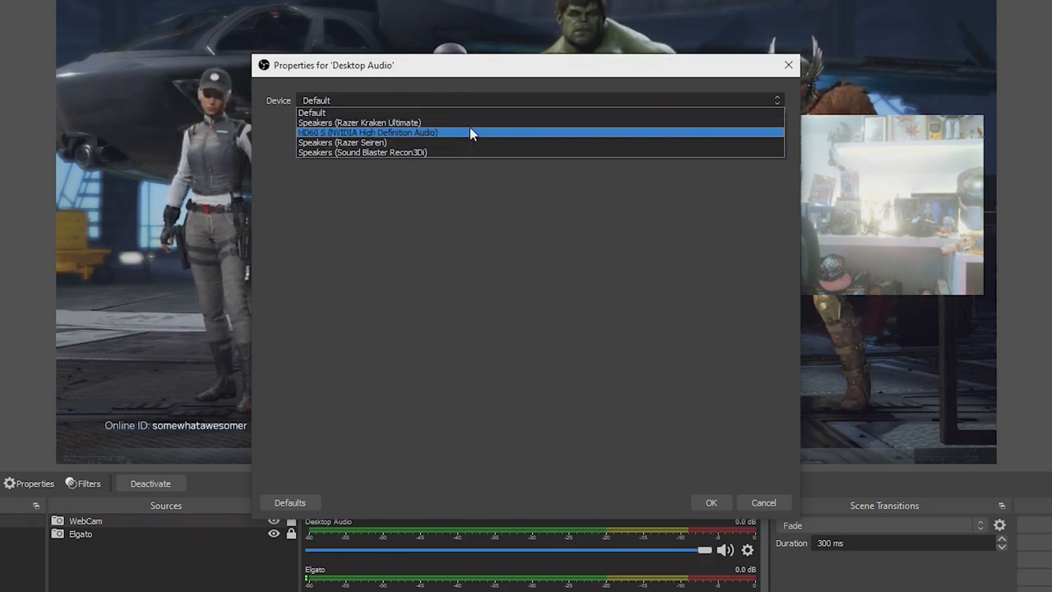
click(359, 121)
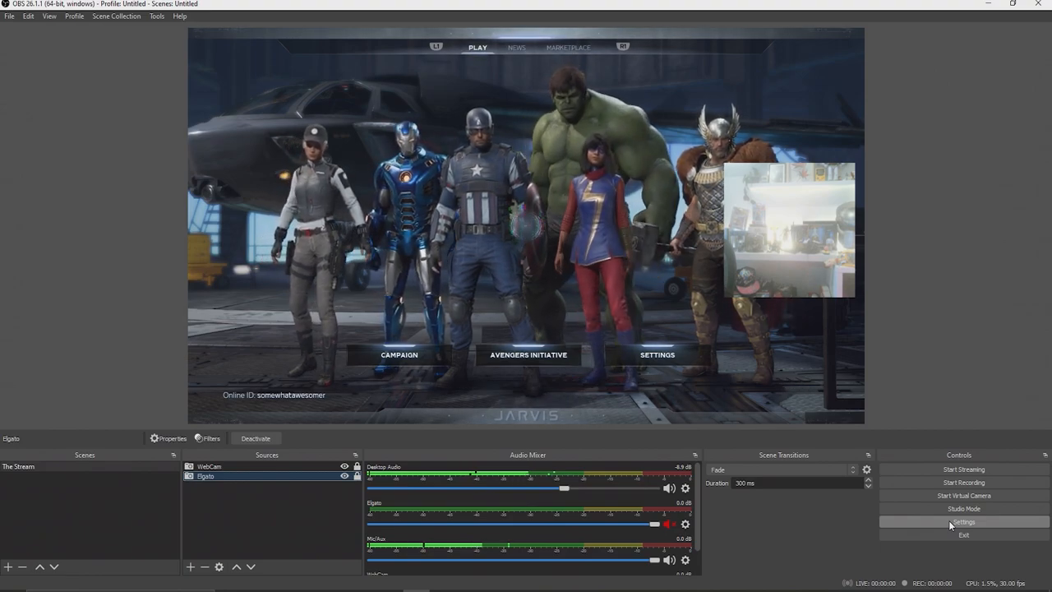
mouse_move(595, 372)
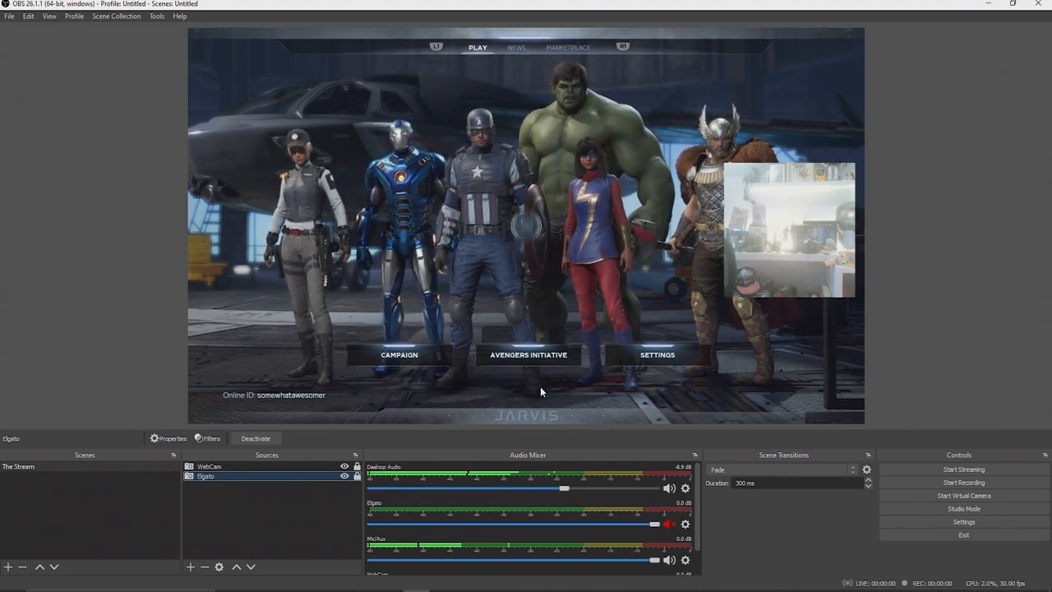
mouse_move(724, 399)
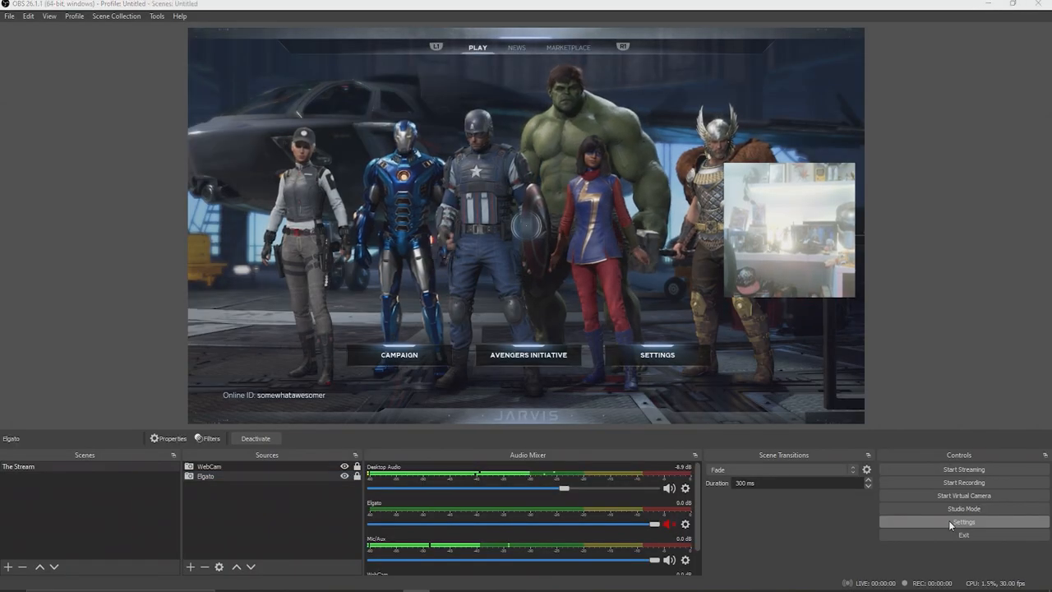
- In Video settings keep base resolution 1920x1080 and scale output to 1280x720
click(964, 522)
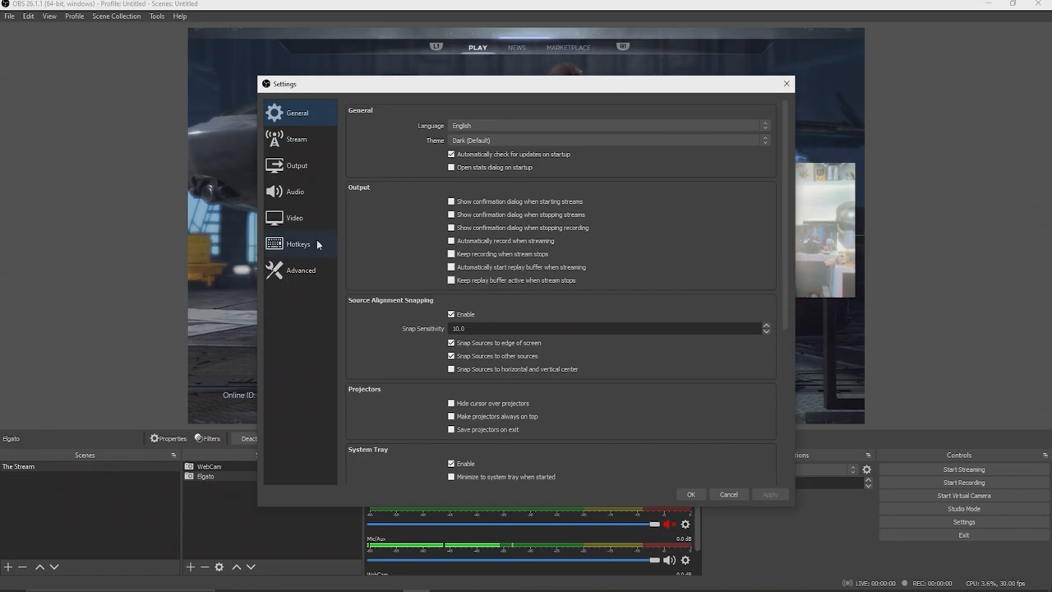
click(293, 217)
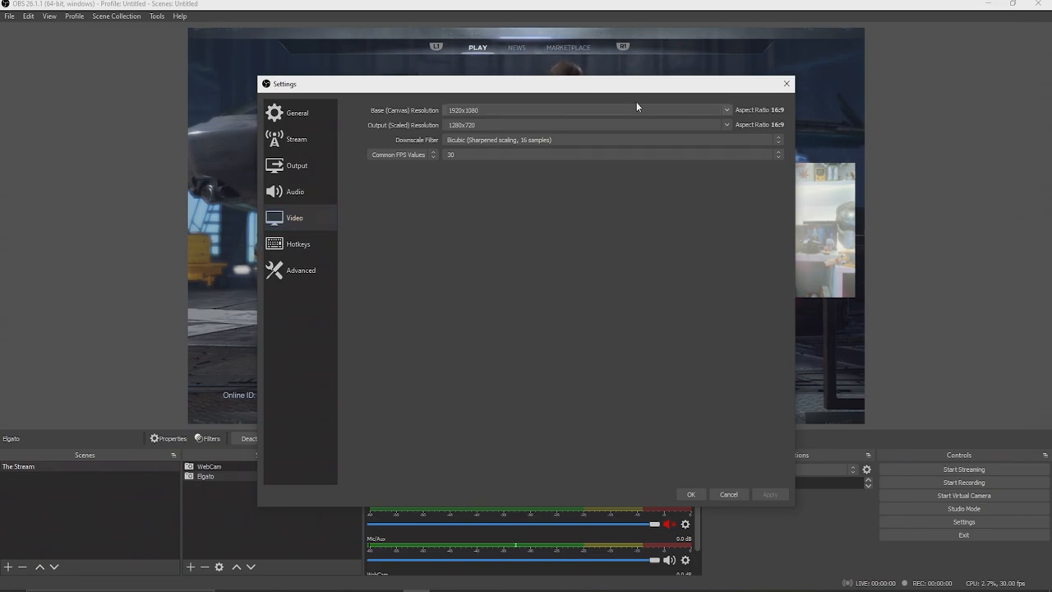
click(727, 109)
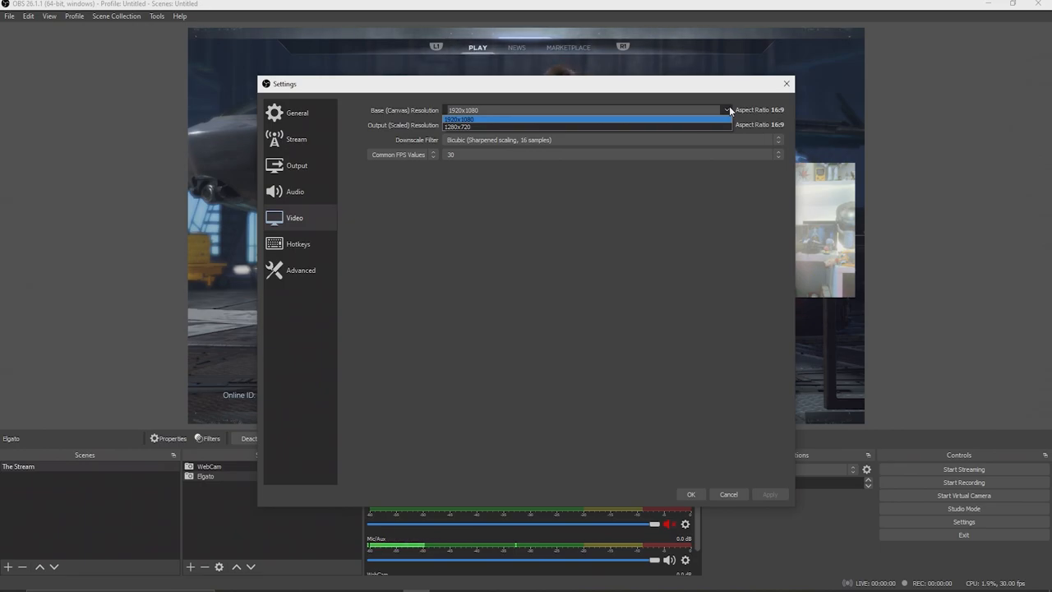
click(456, 125)
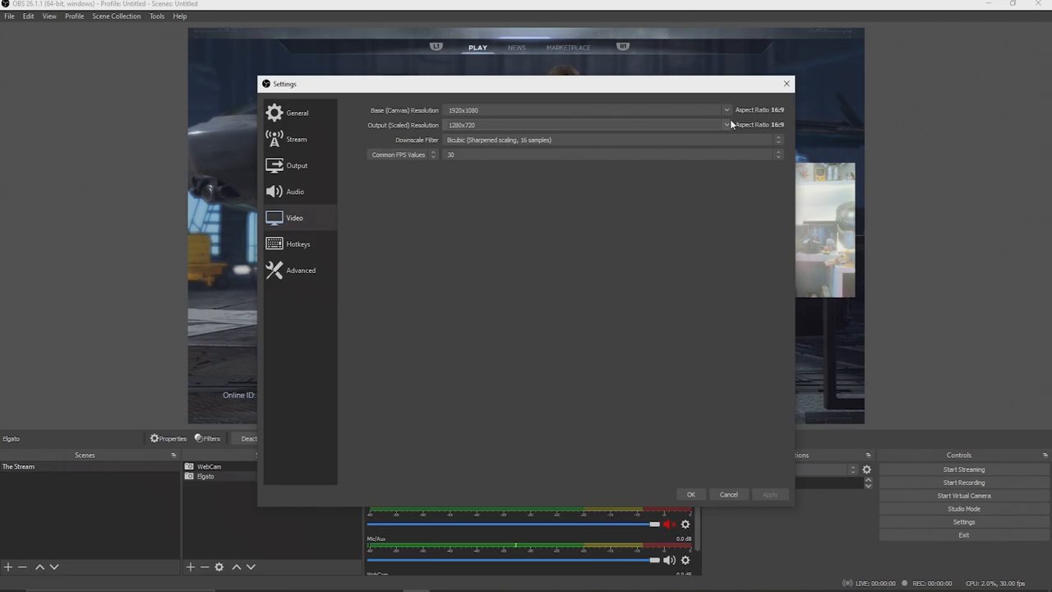
click(727, 125)
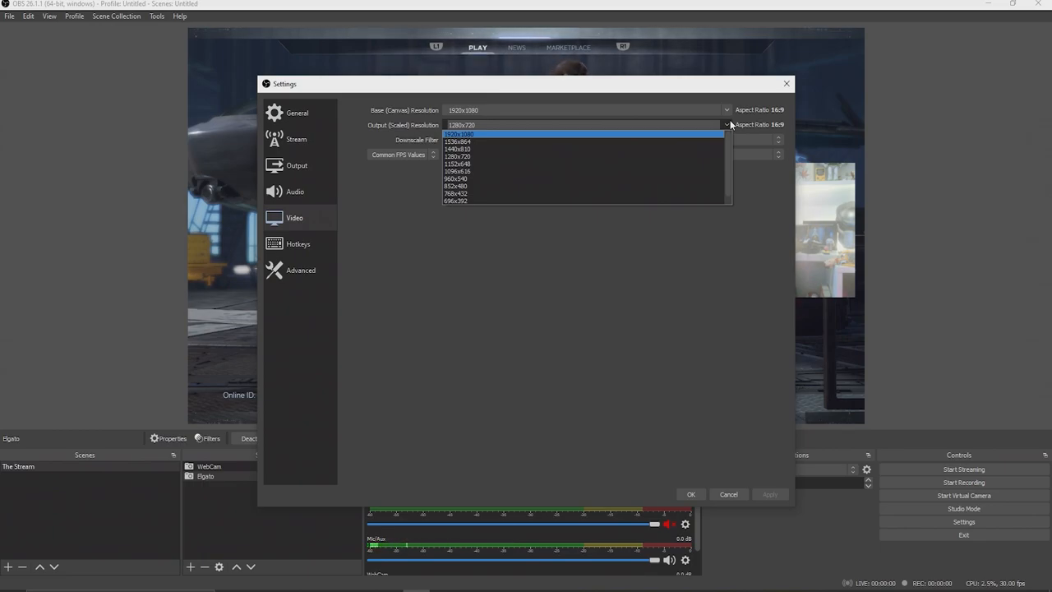
click(457, 157)
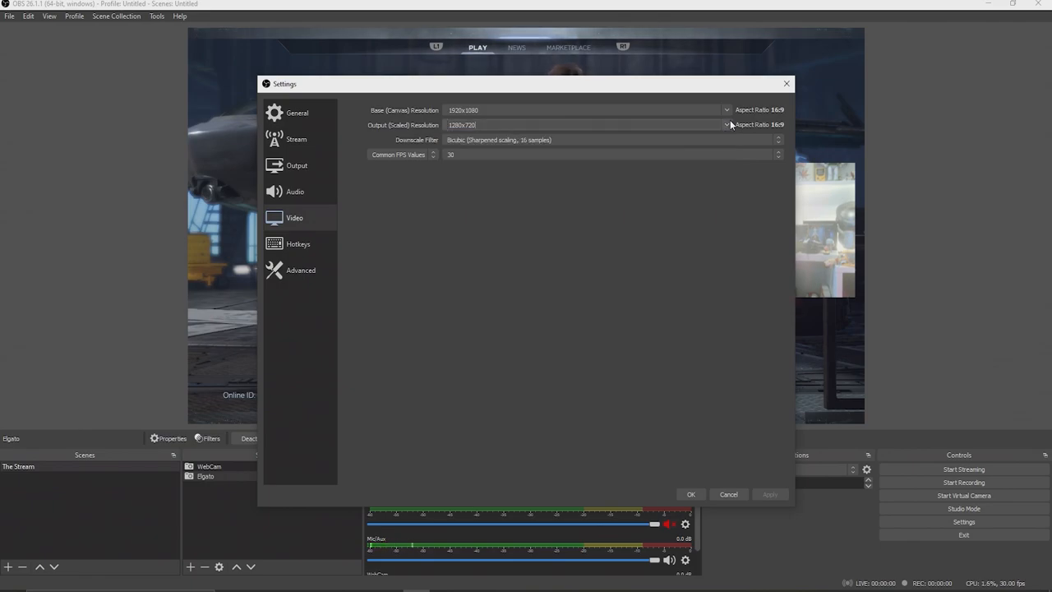
click(727, 125)
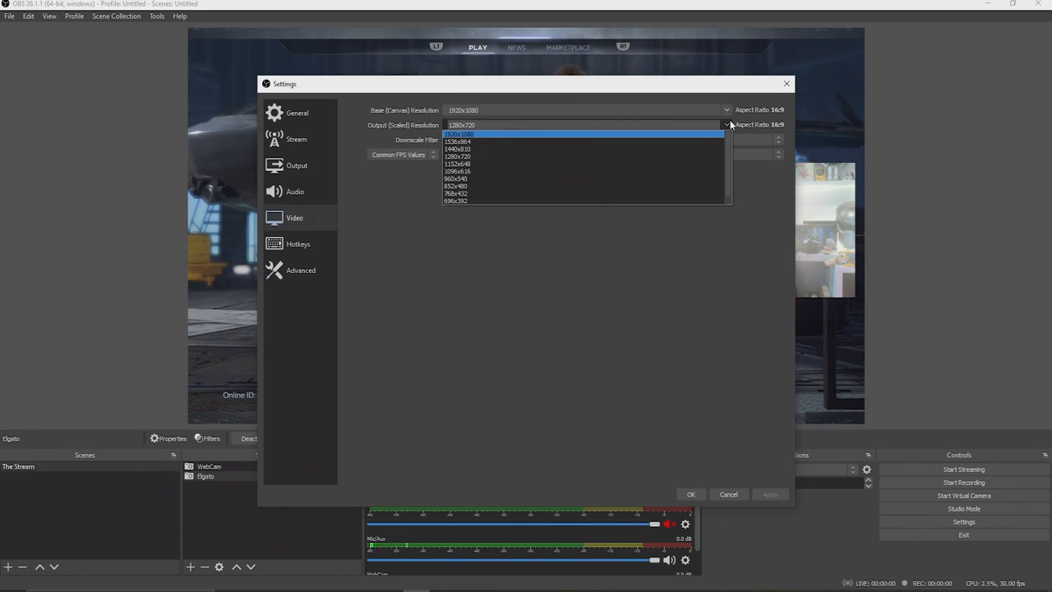
click(457, 156)
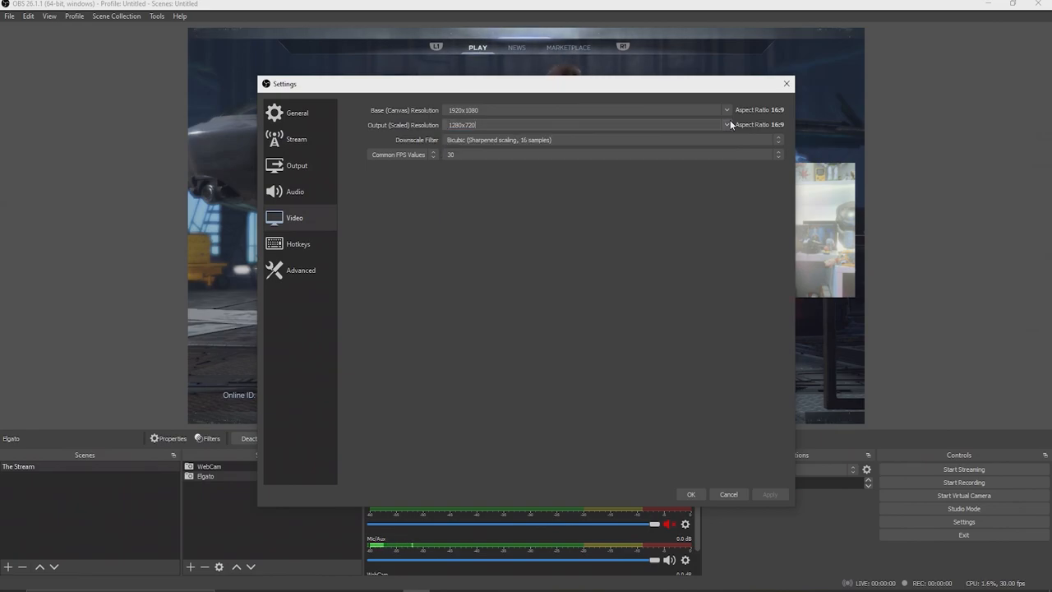
mouse_move(582, 143)
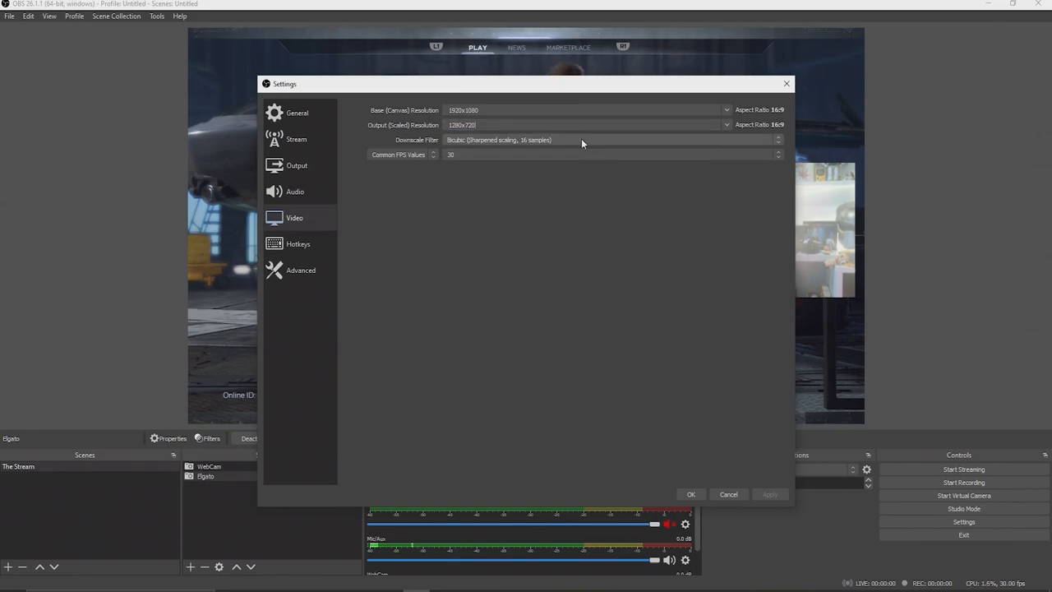
- Keep the Bicubic downscale filter at 30 FPS and move on to the audio settings
click(776, 140)
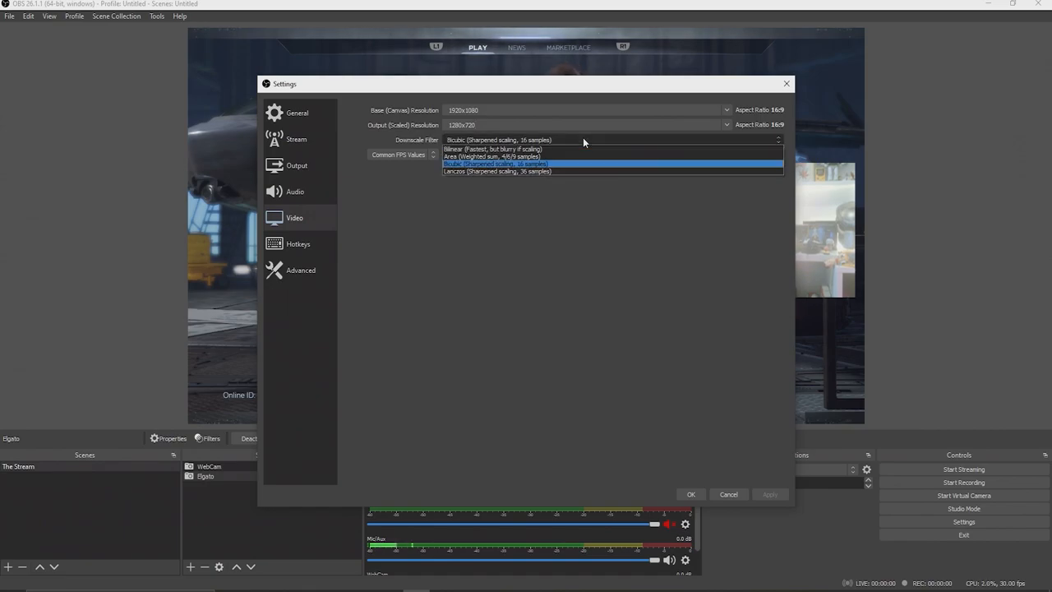
mouse_move(579, 164)
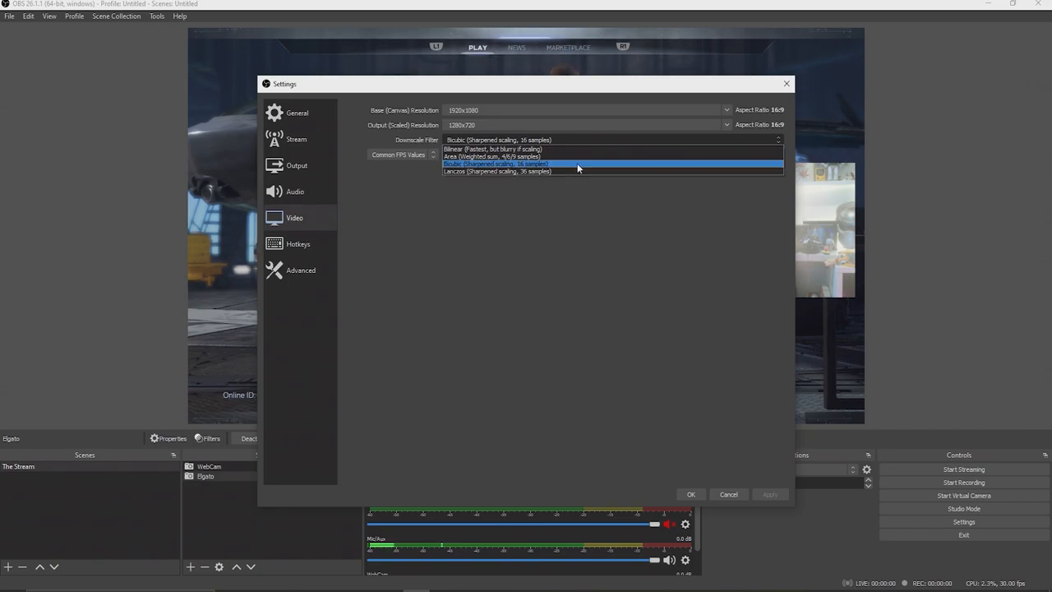
mouse_move(583, 143)
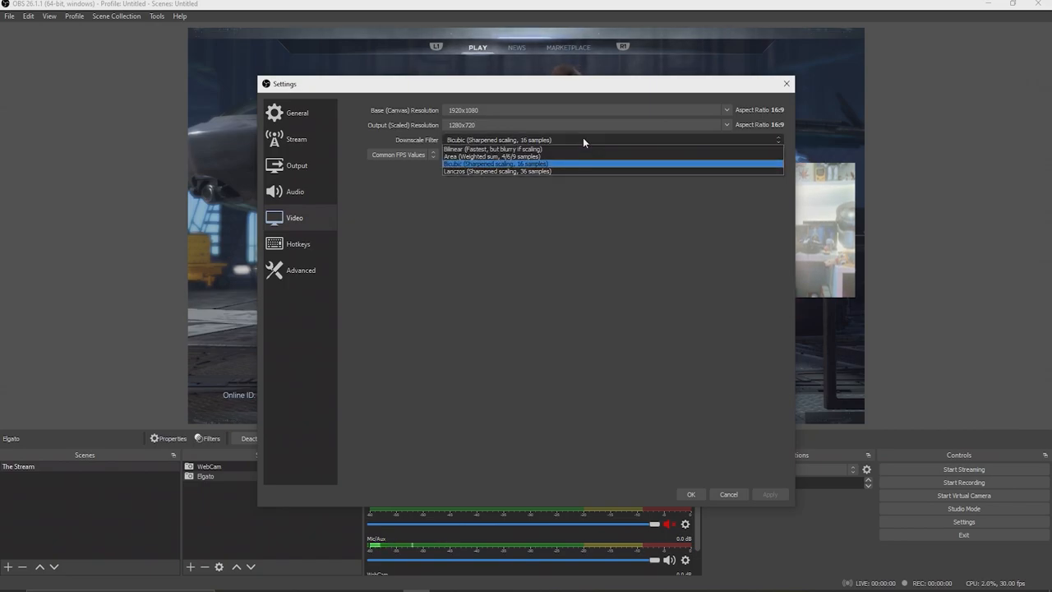
mouse_move(578, 167)
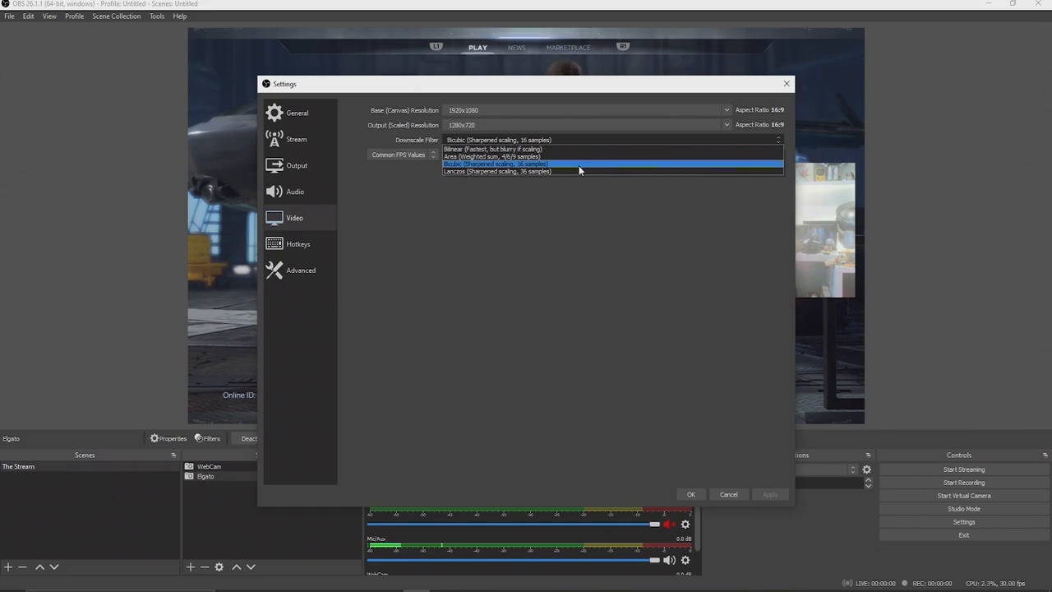
mouse_move(579, 168)
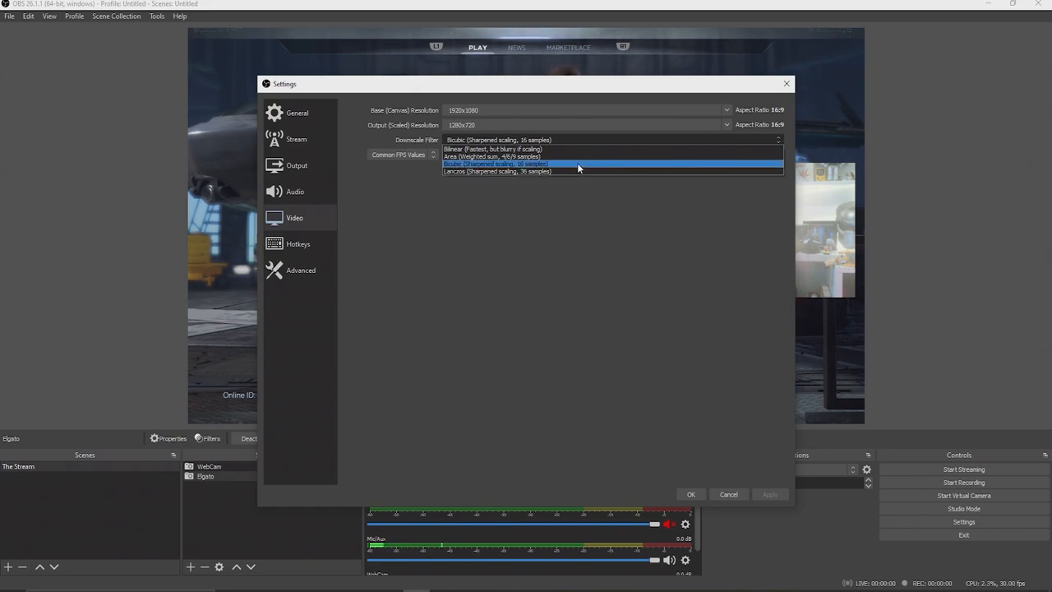
click(496, 164)
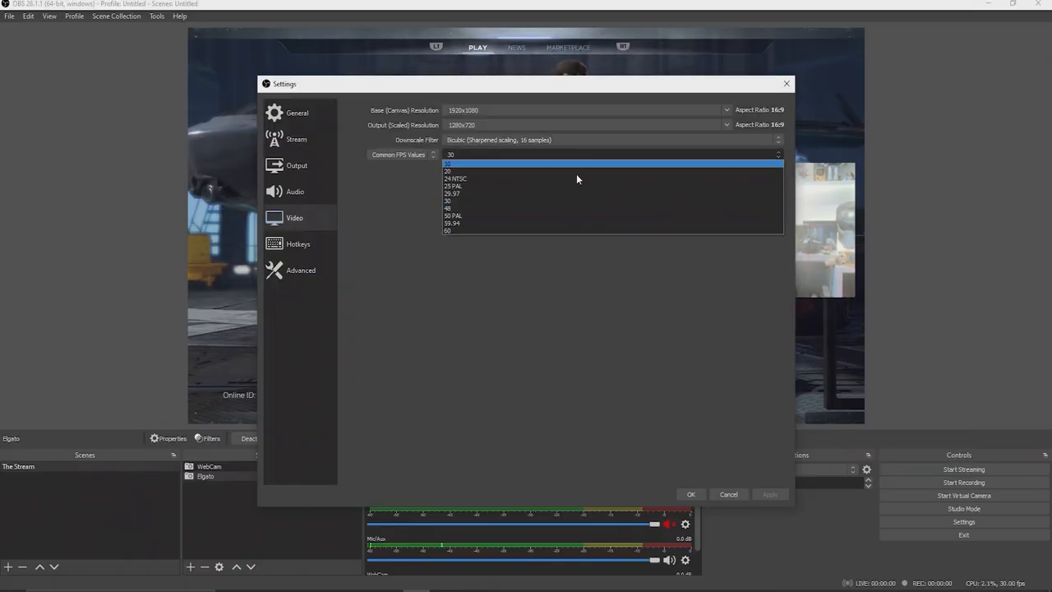
mouse_move(532, 230)
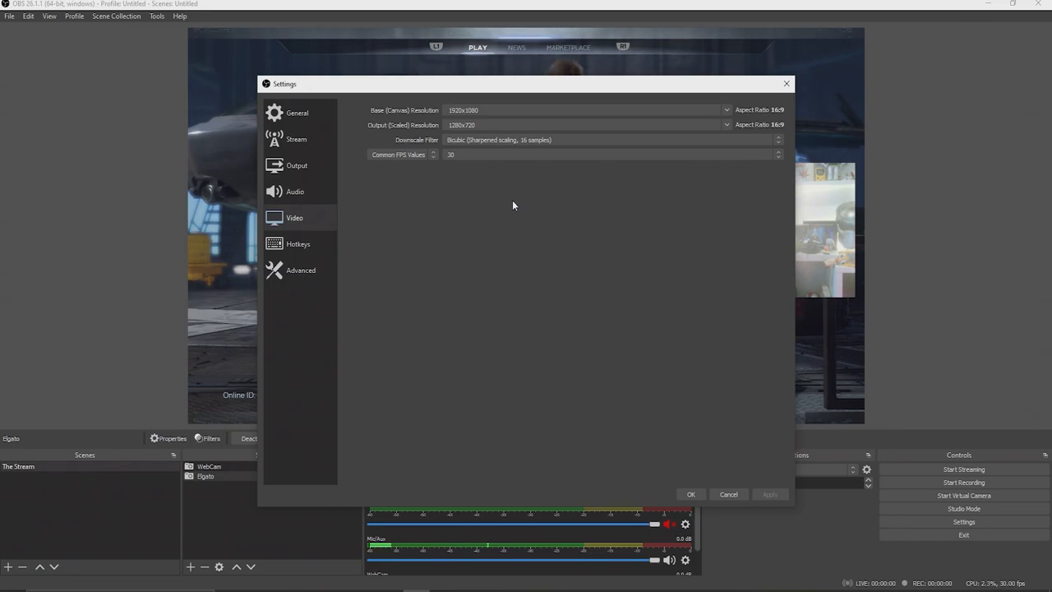
click(294, 191)
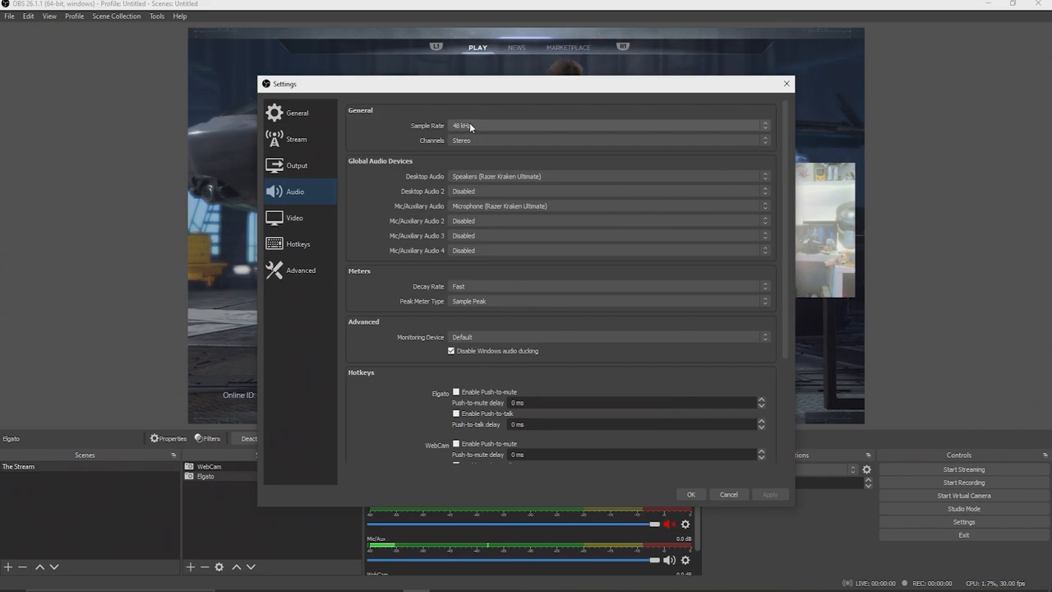
mouse_move(296, 164)
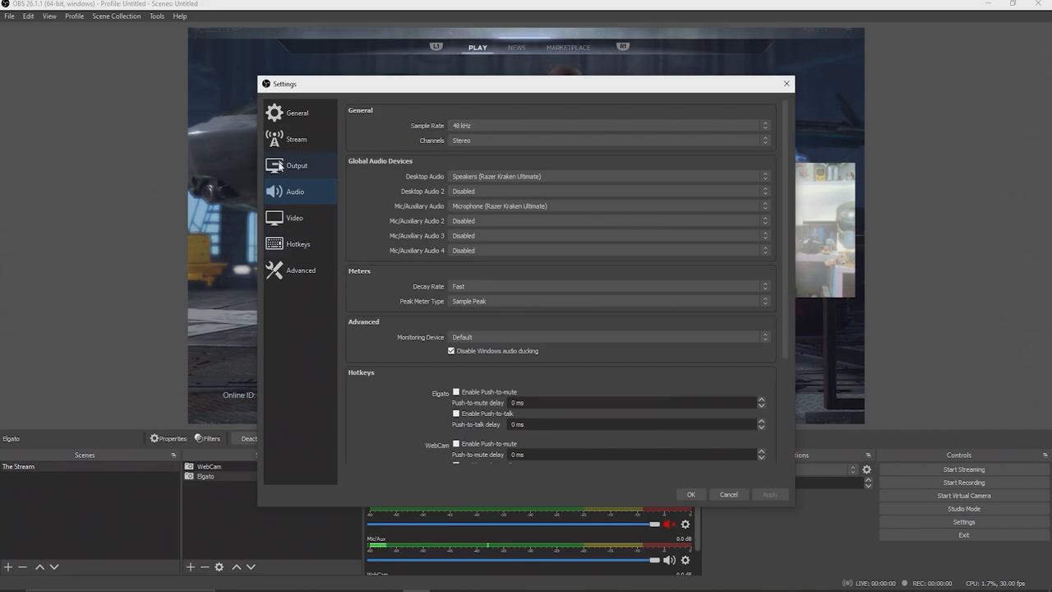
- In advanced Output settings choose x264 as the streaming encoder with CBR
click(296, 165)
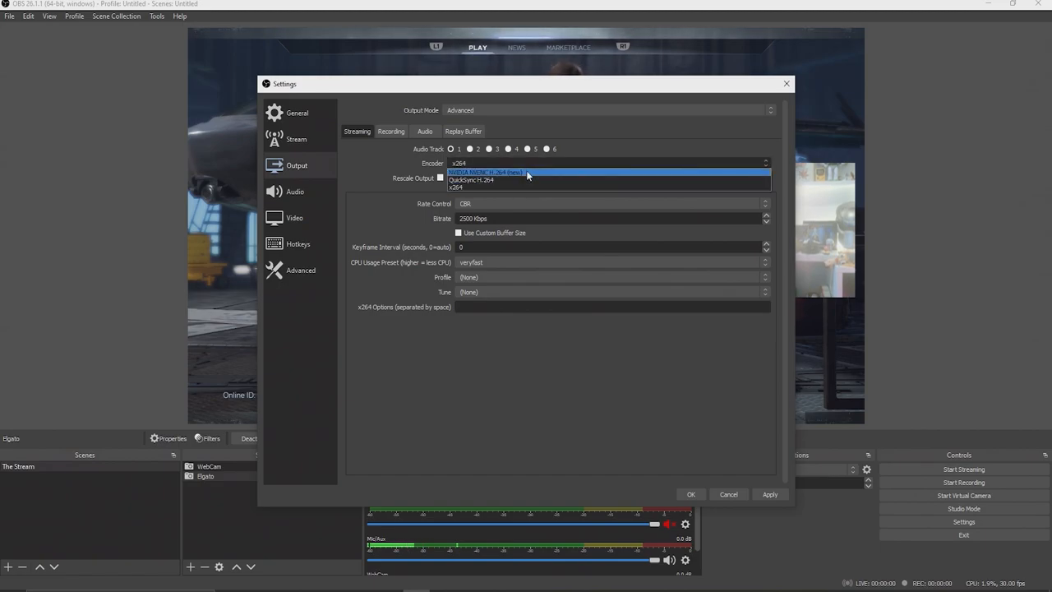
mouse_move(530, 179)
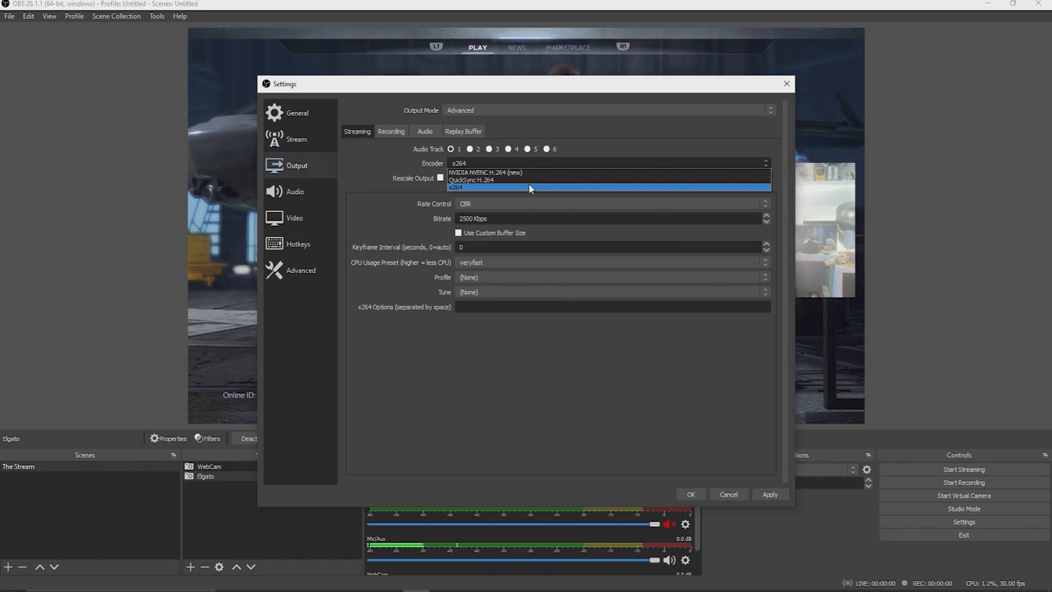
click(529, 188)
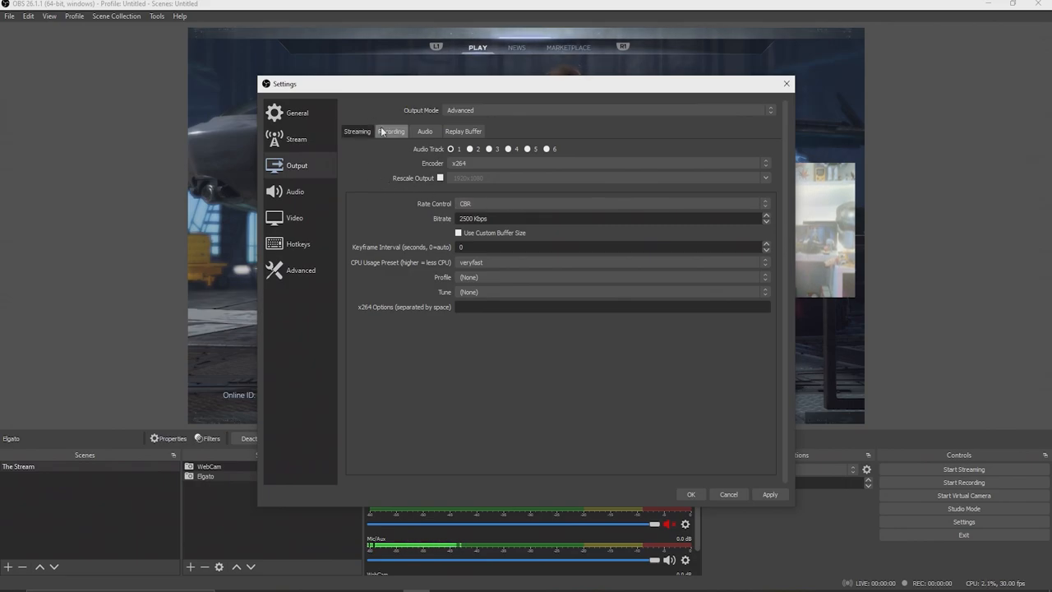
- After checking Recording, select the streaming bitrate value to replace 2500 with 6000 Kbps
click(391, 132)
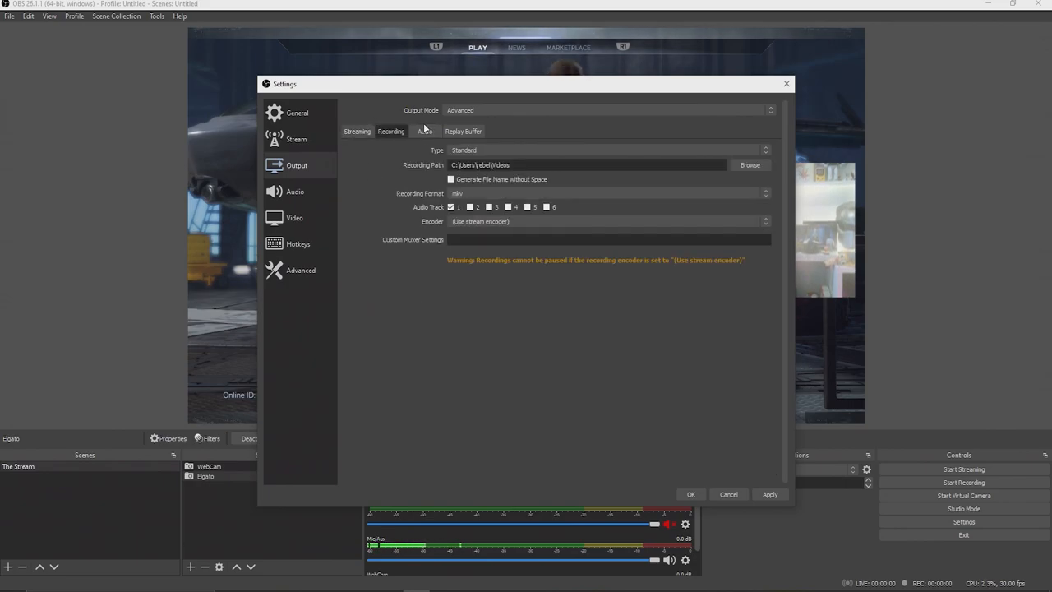
click(357, 131)
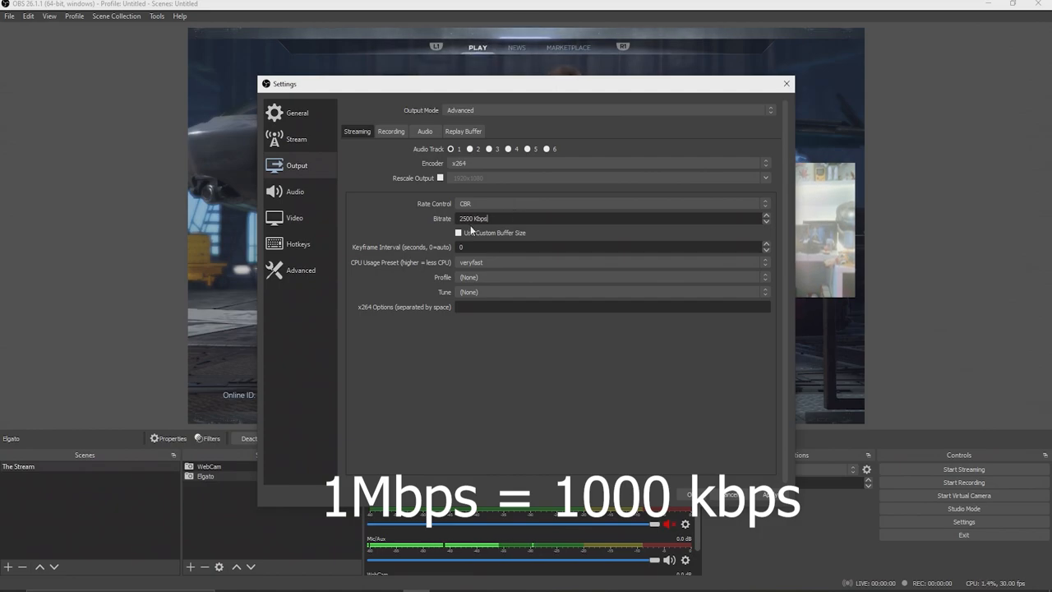
triple_click(468, 217)
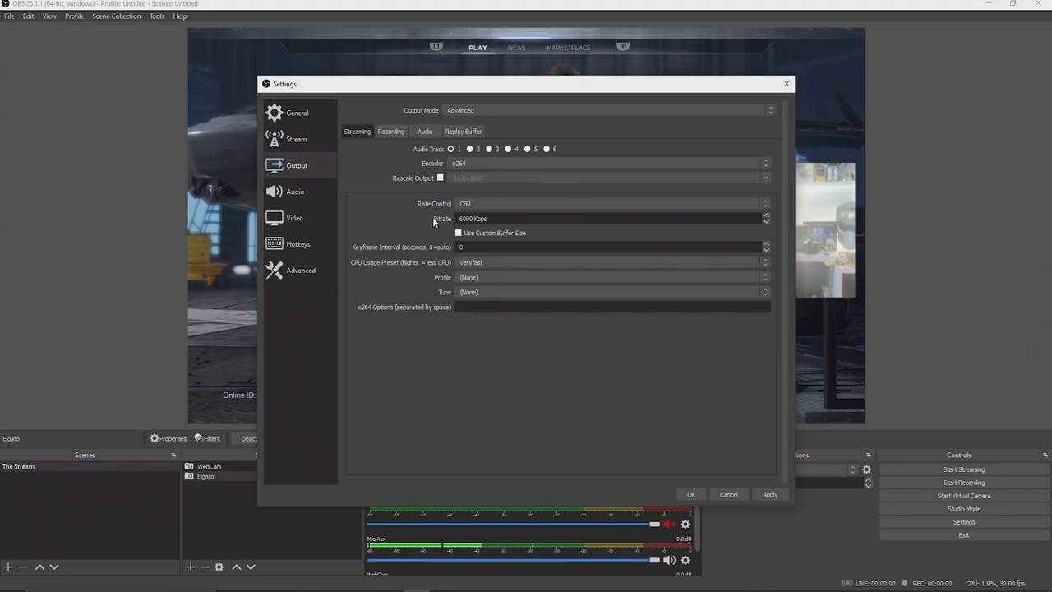
mouse_move(499, 247)
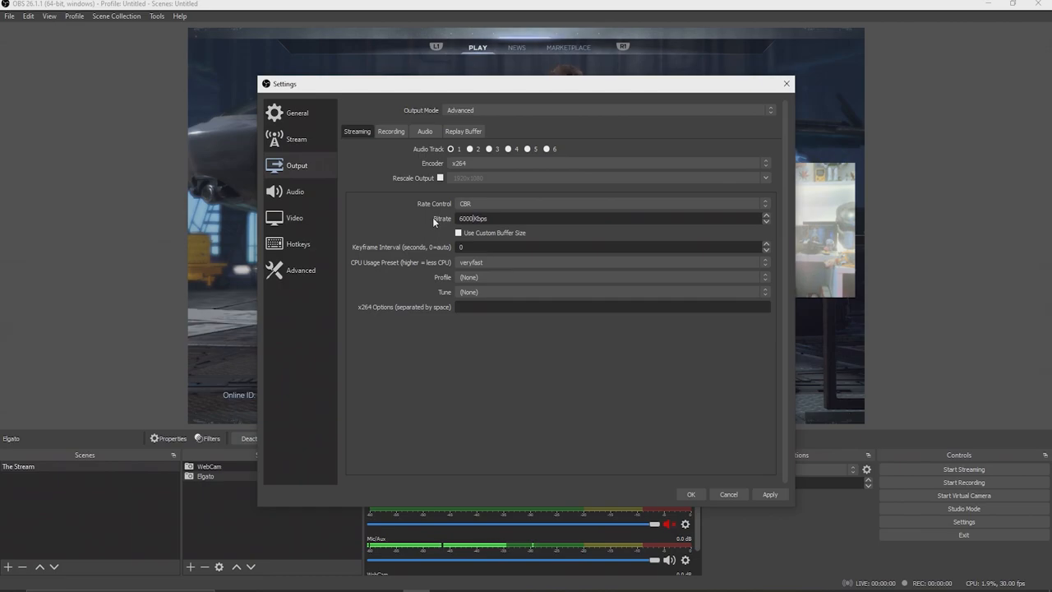
mouse_move(496, 240)
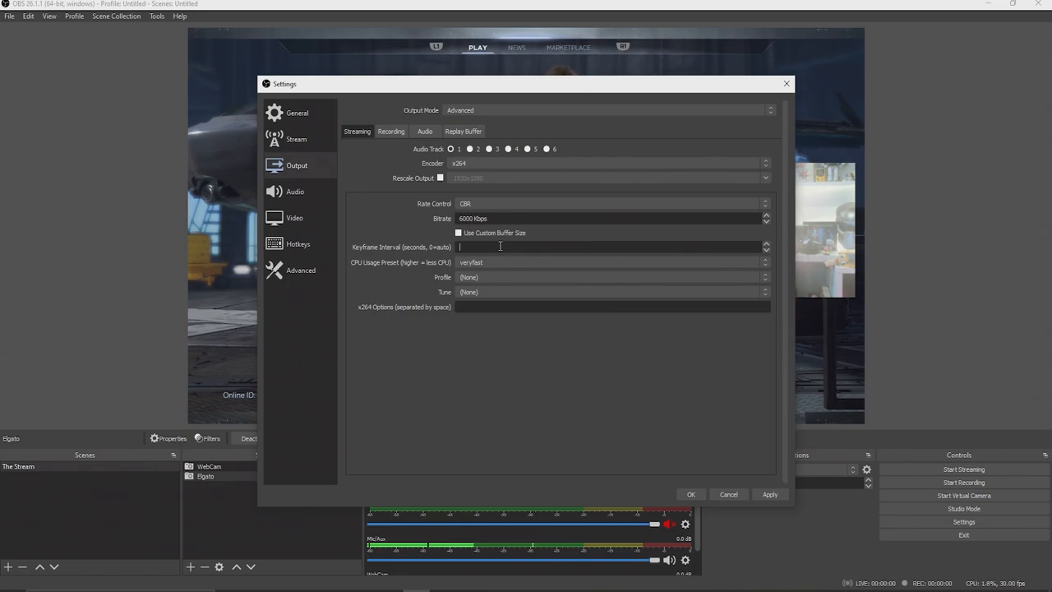
- Set the keyframe interval to 2 seconds and scroll through the remaining encoder options
text(2)
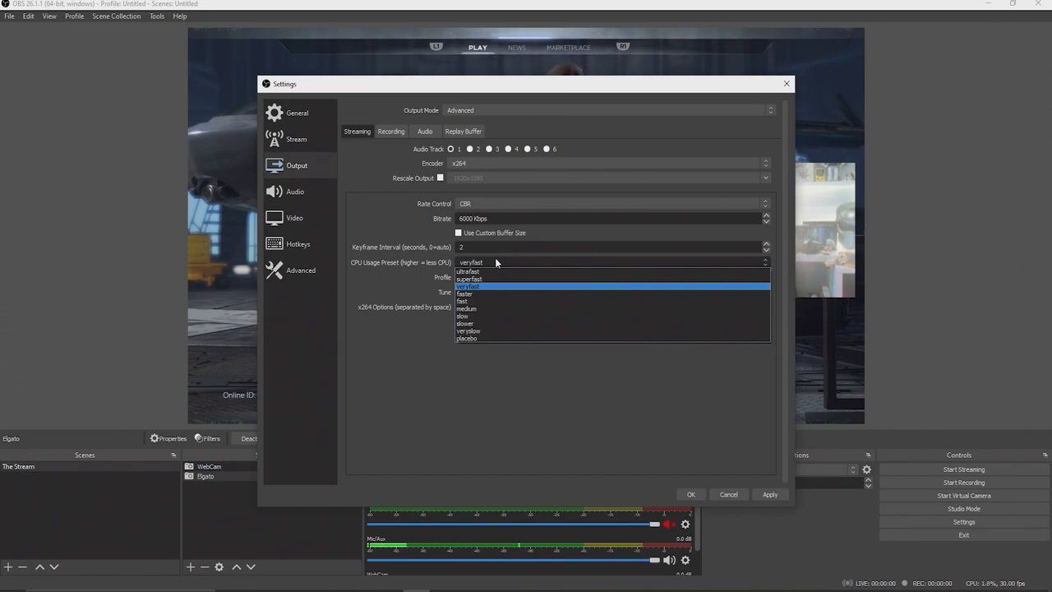
mouse_move(467, 272)
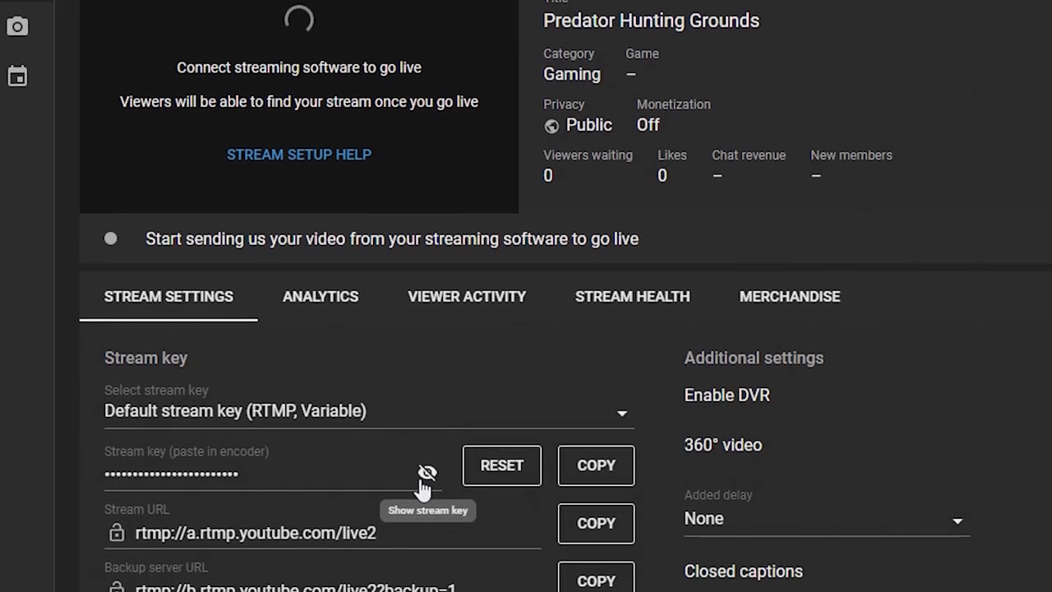
scroll(down, 3)
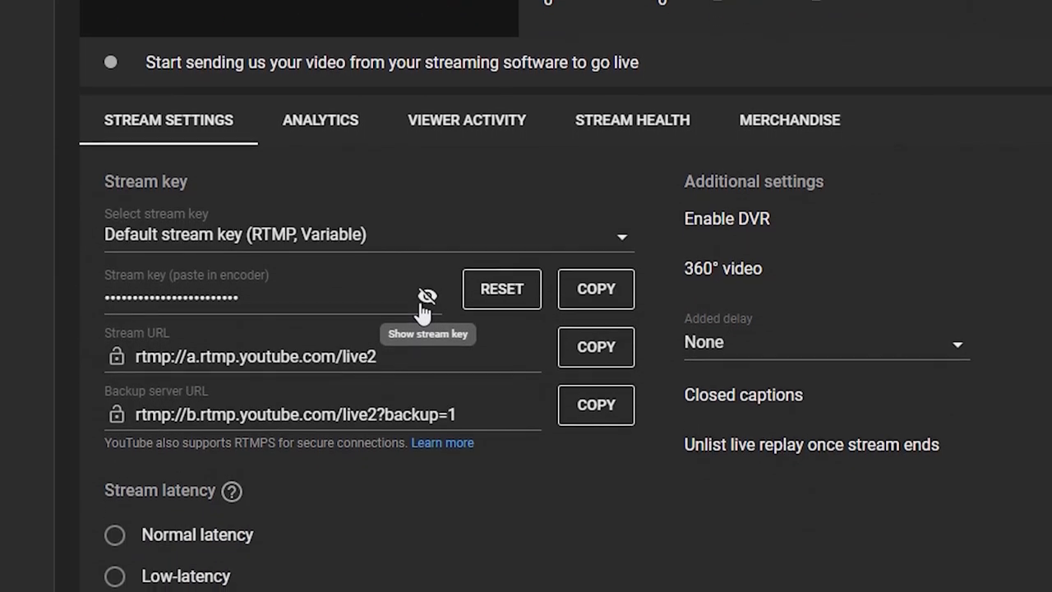
scroll(down, 3)
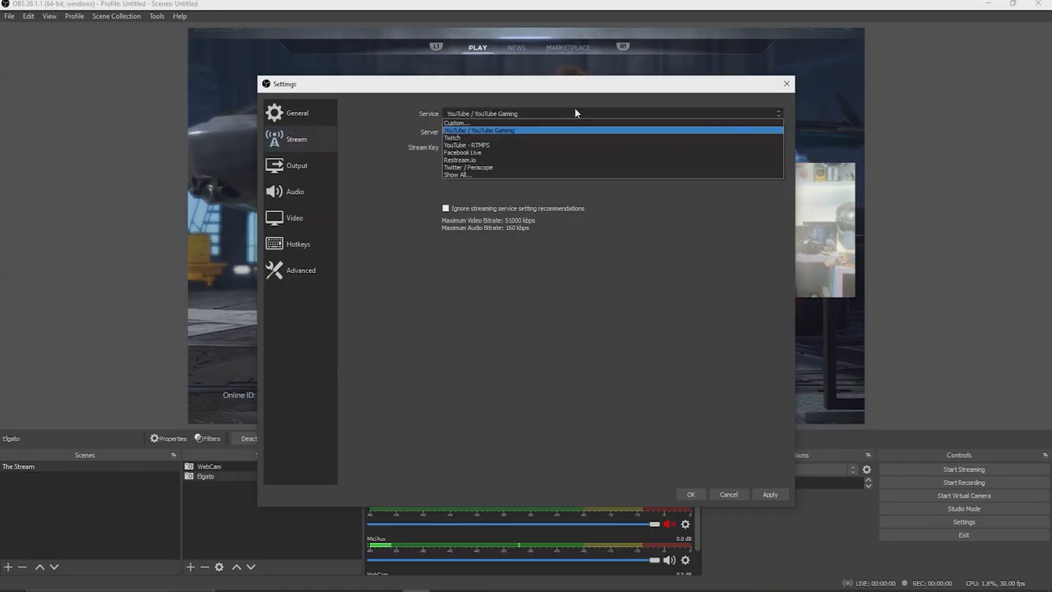
mouse_move(572, 135)
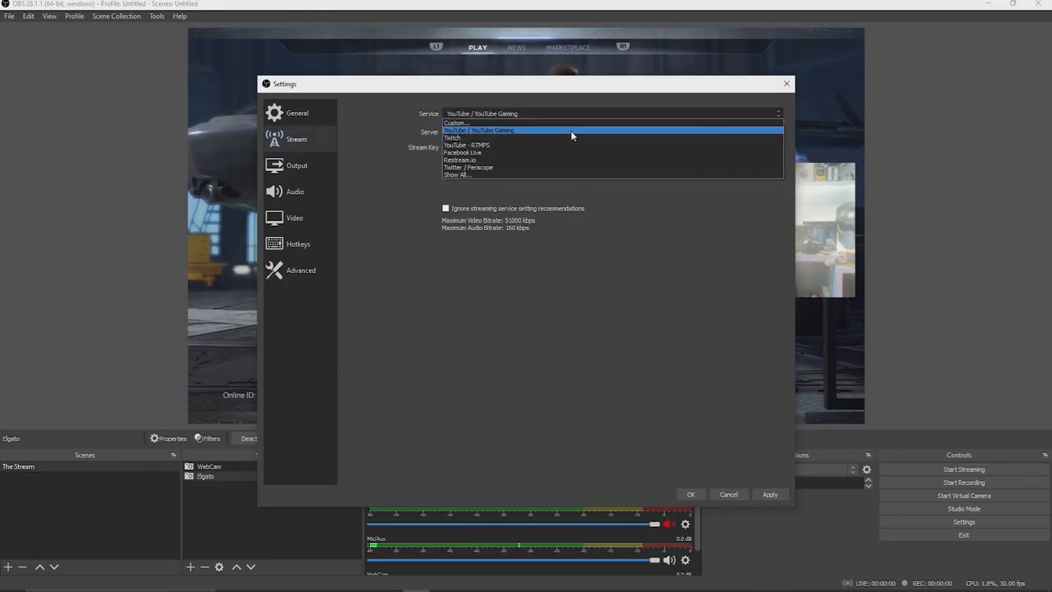
mouse_move(564, 168)
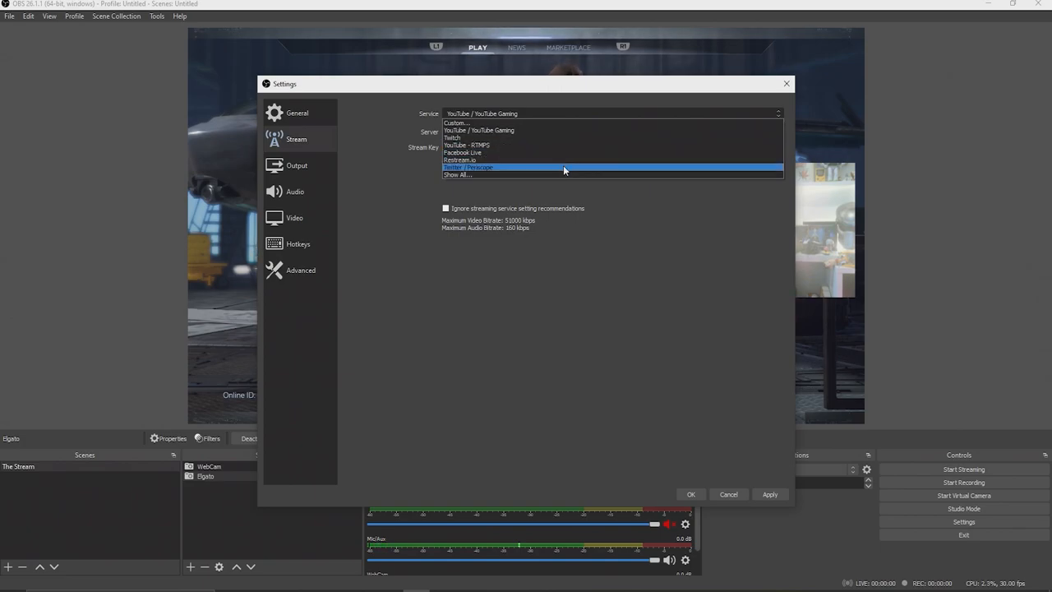
- Choose YouTube / YouTube Gaming as the streaming service, keeping the primary ingest server
click(481, 113)
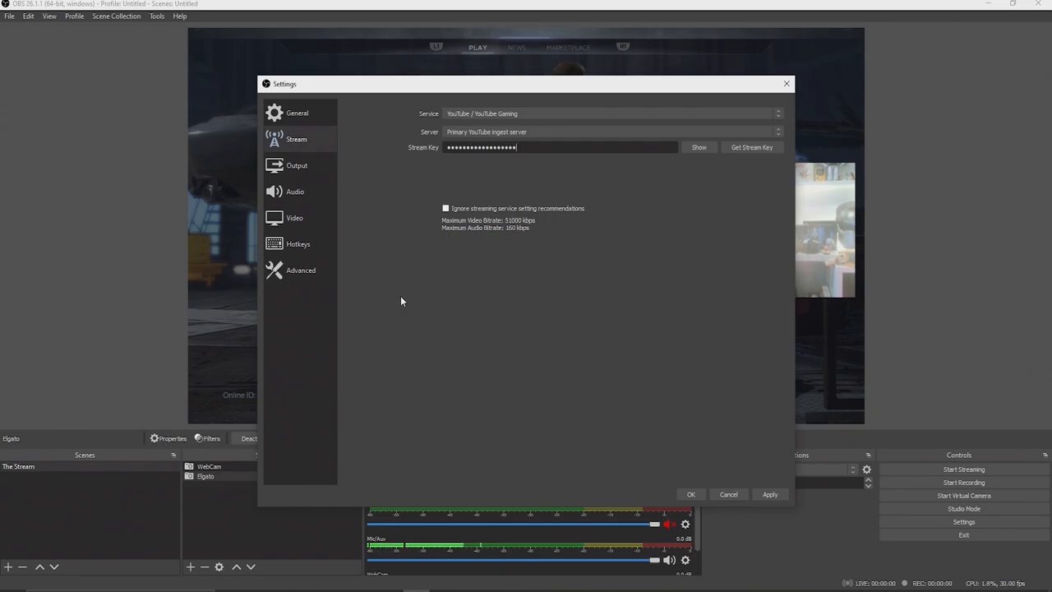
mouse_move(529, 343)
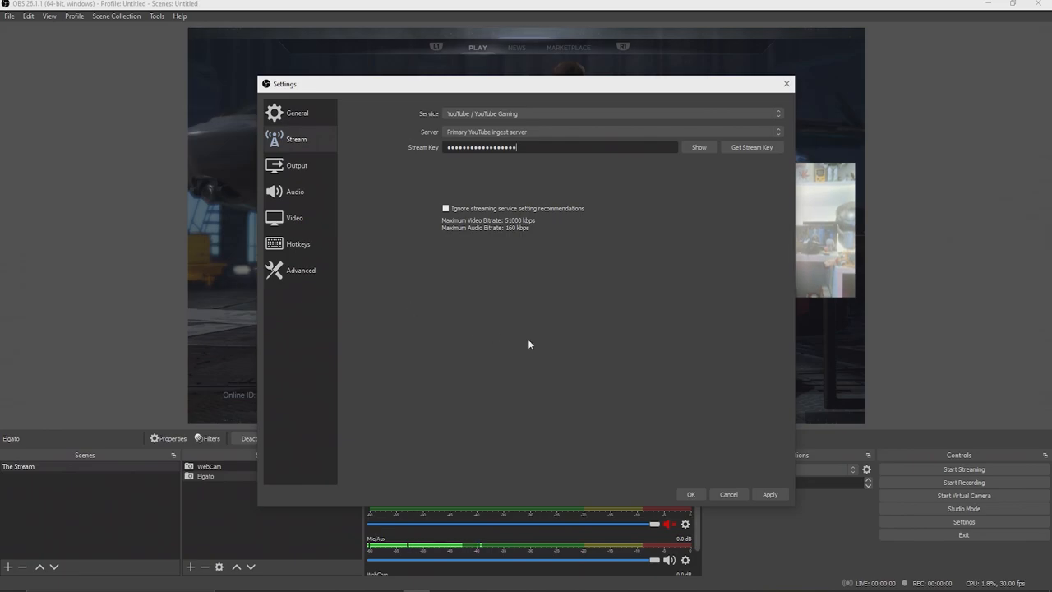
mouse_move(684, 401)
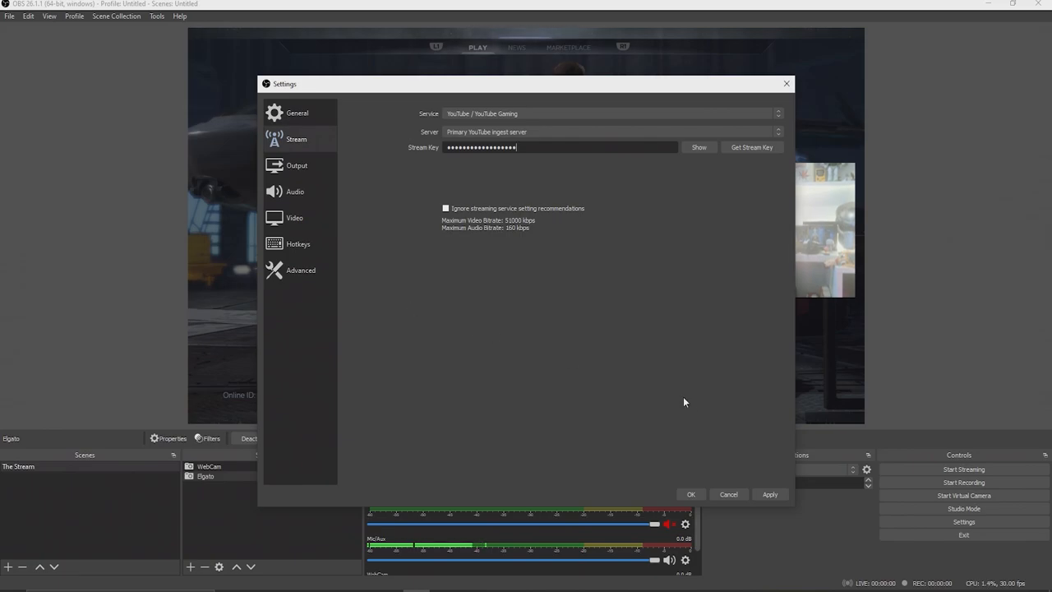